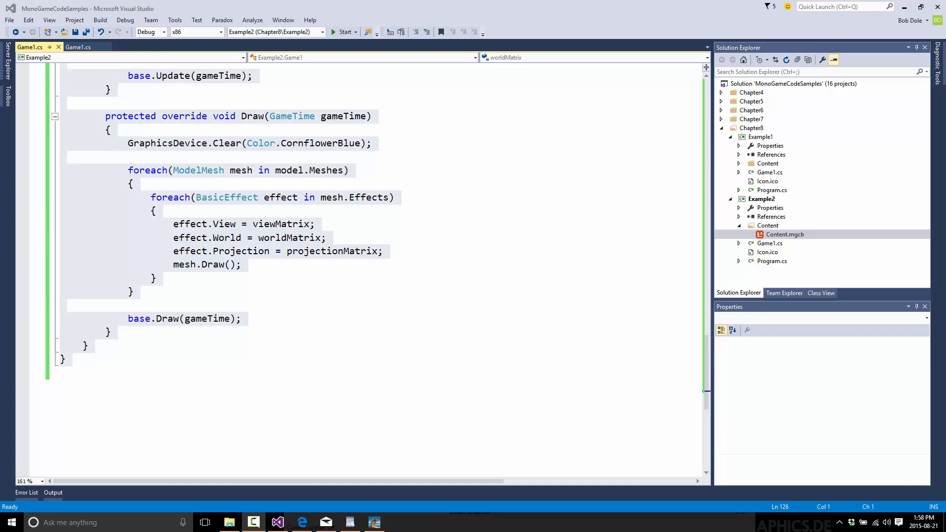
mouse_move(313, 511)
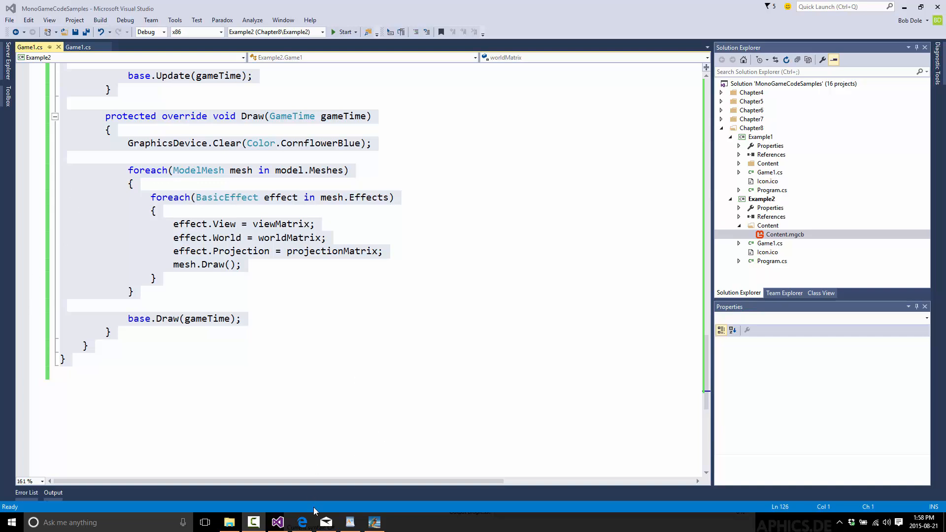
- Read the Highlight manual on andre-simon.de in Edge down to 'Building and installing'
click(302, 522)
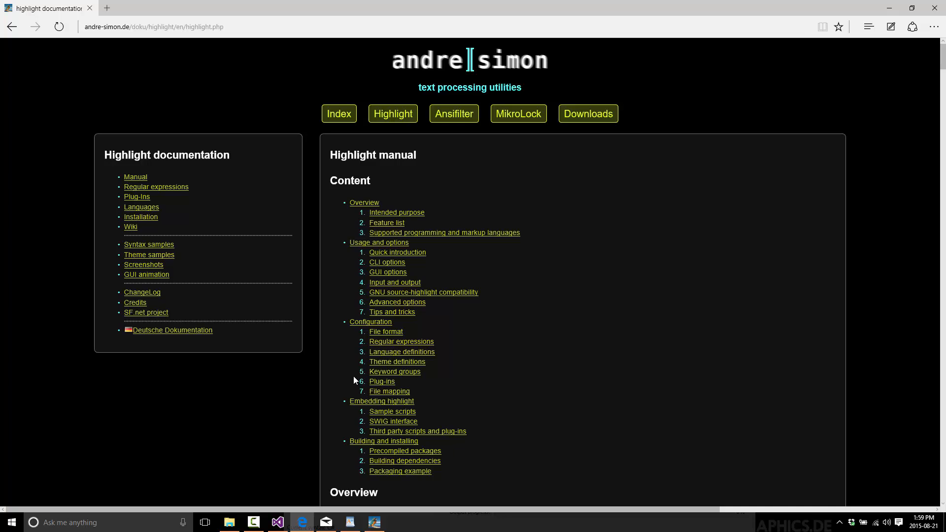
mouse_move(524, 283)
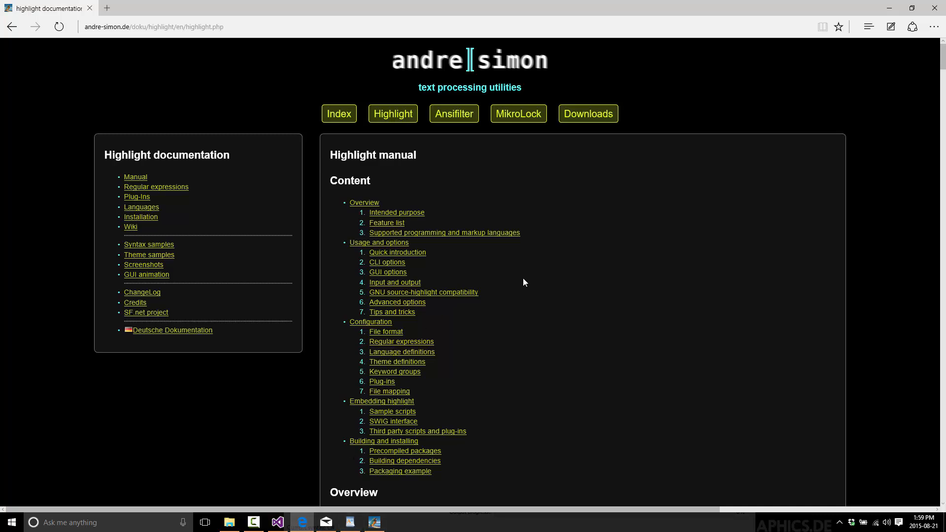
scroll(down, 3)
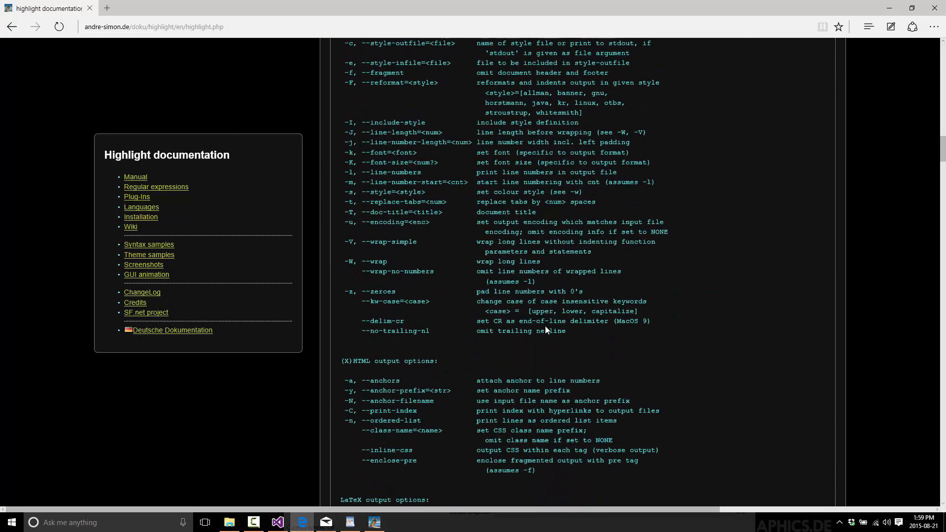
scroll(up, 3)
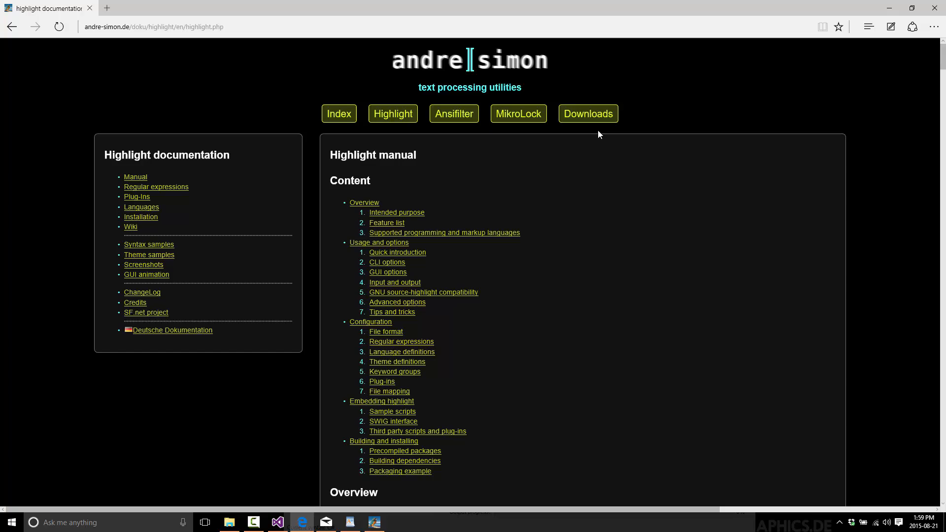
mouse_move(142, 293)
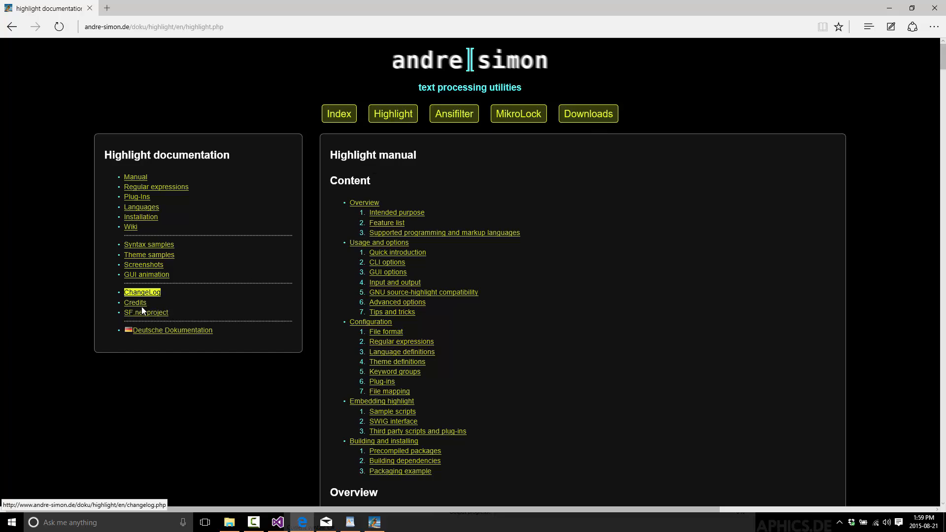
mouse_move(275, 345)
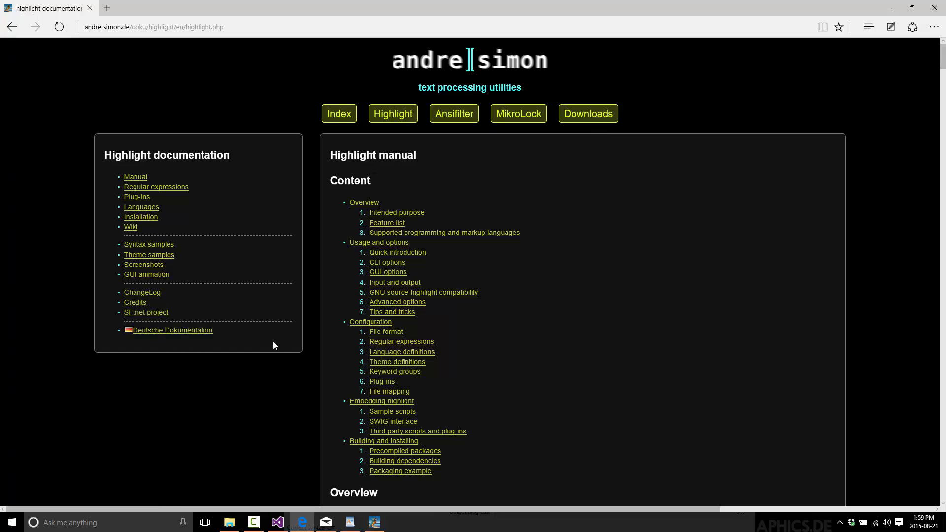
scroll(down, 3)
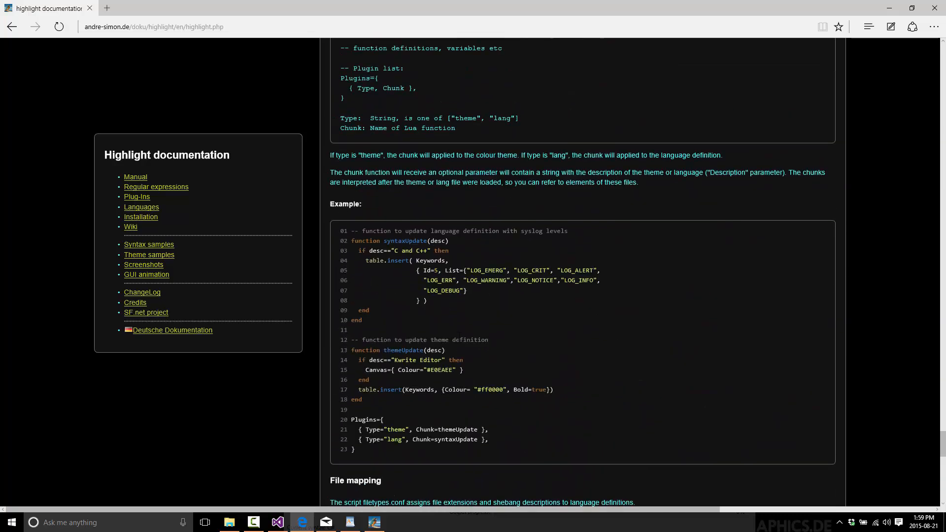
scroll(down, 3)
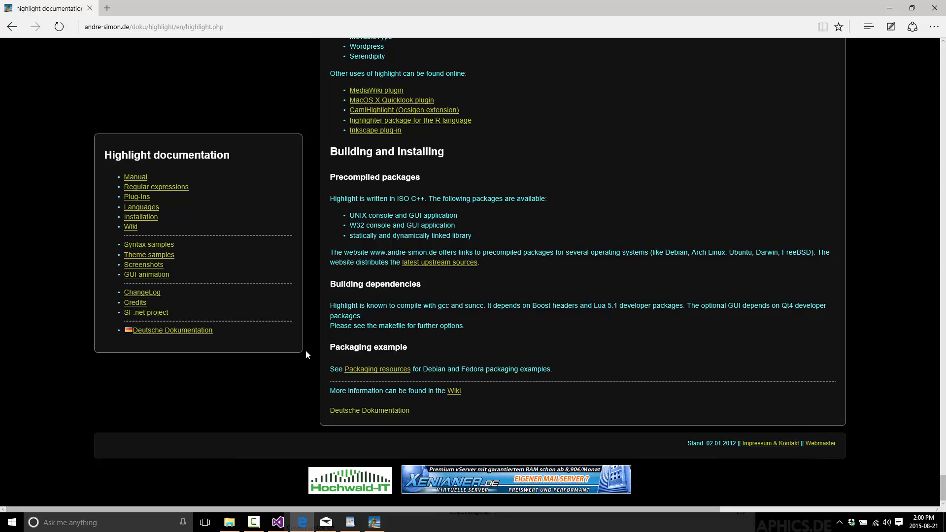
- Copy the complete Example2 Game1.cs source code in Visual Studio
click(277, 522)
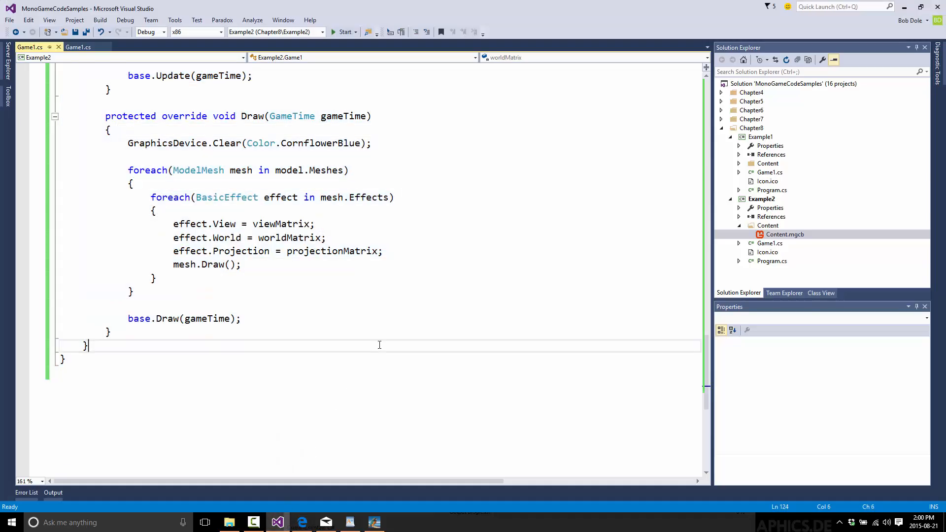
scroll(up, 3)
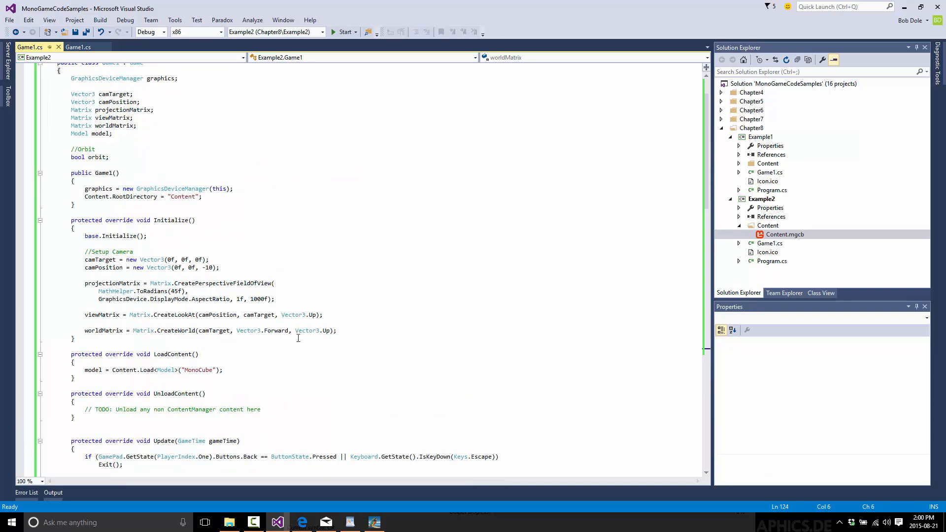
scroll(down, 3)
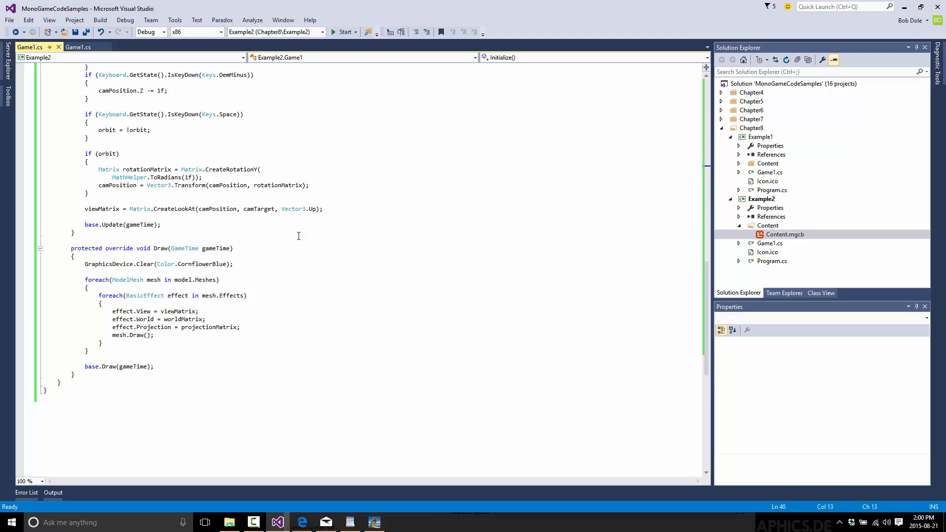
scroll(up, 3)
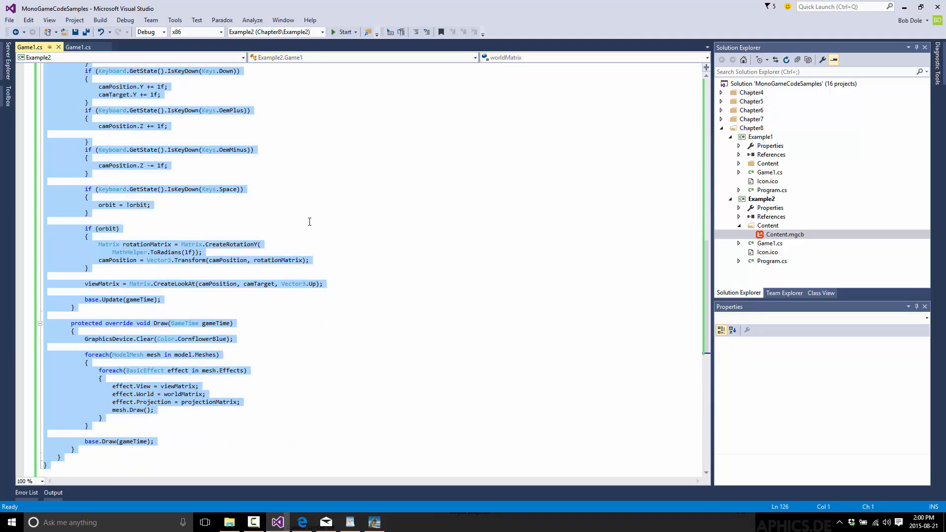
scroll(down, 3)
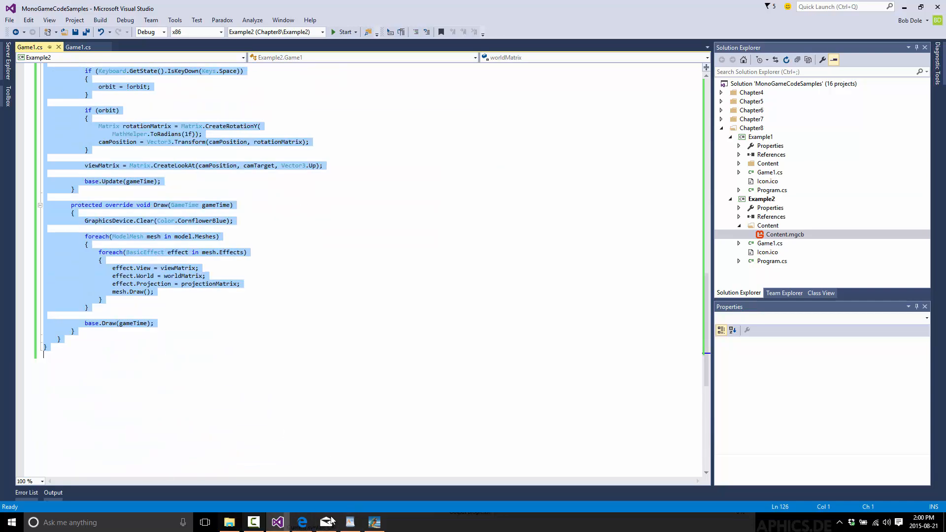
click(11, 522)
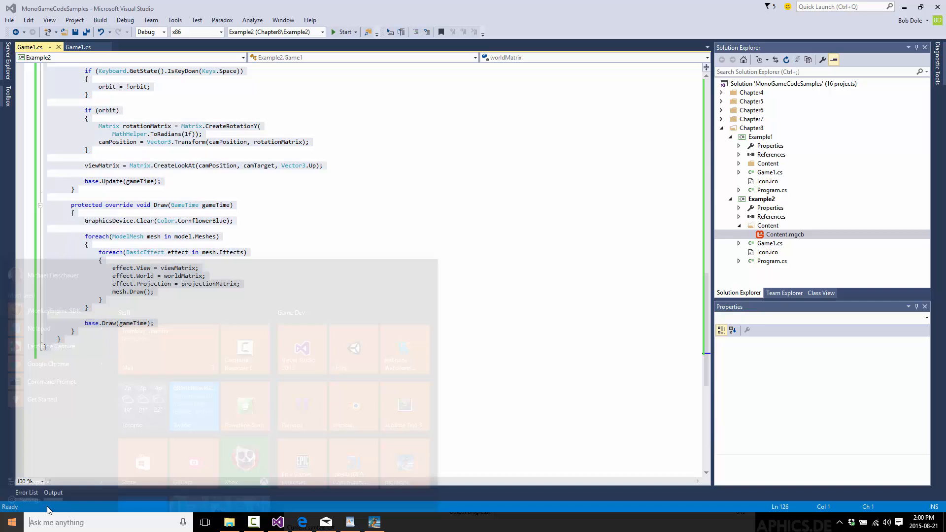
- Launch Highlight, keep C# syntax, and paste the Game1.cs code into the preview
click(9, 522)
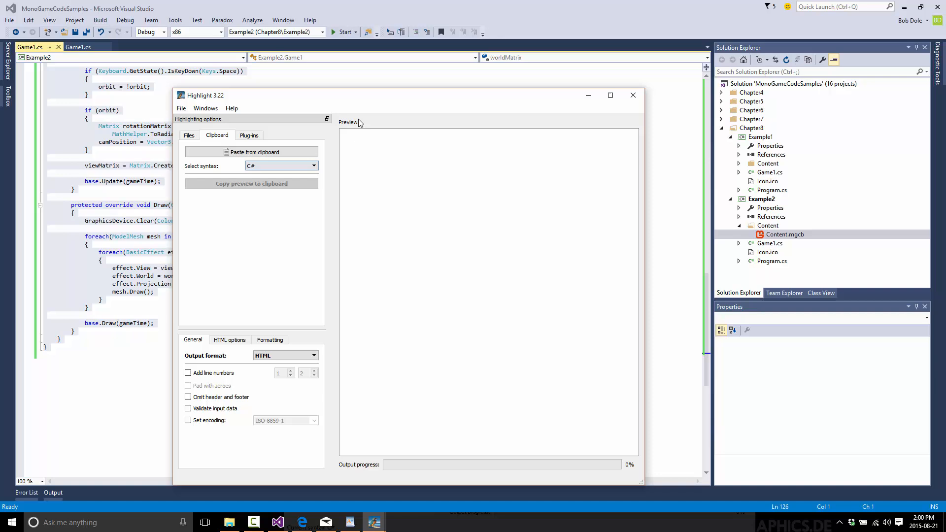
click(314, 166)
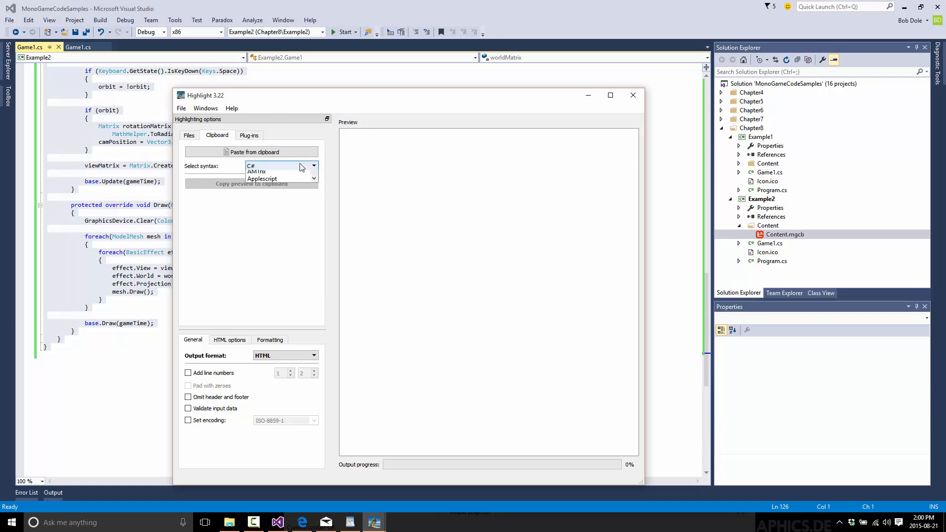
scroll(down, 3)
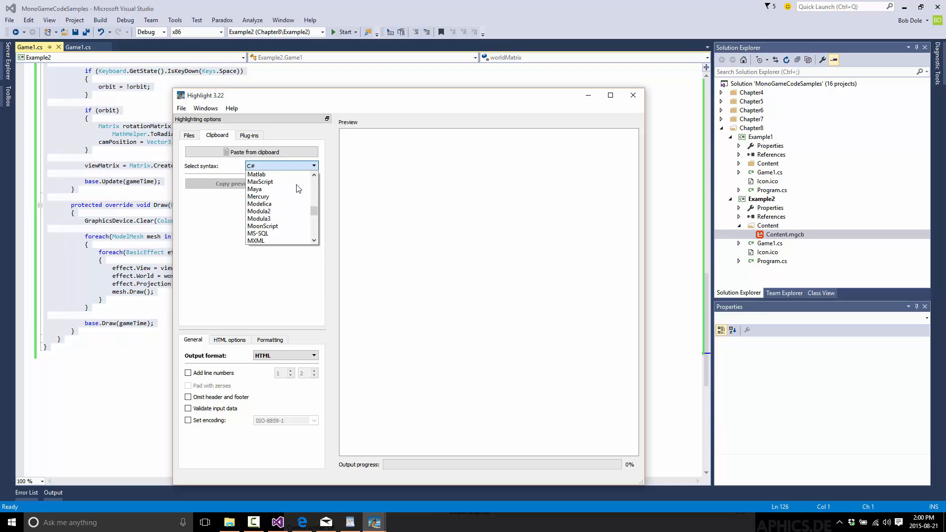
scroll(up, 3)
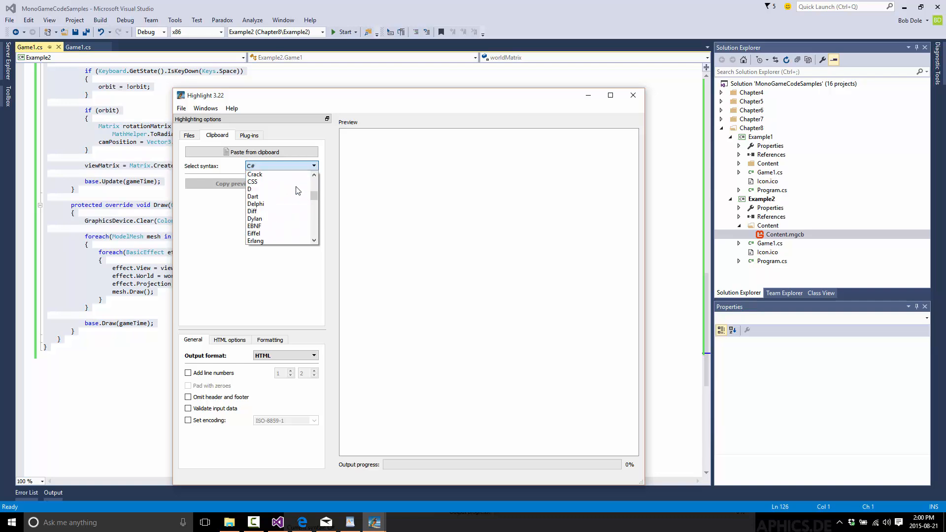
scroll(up, 3)
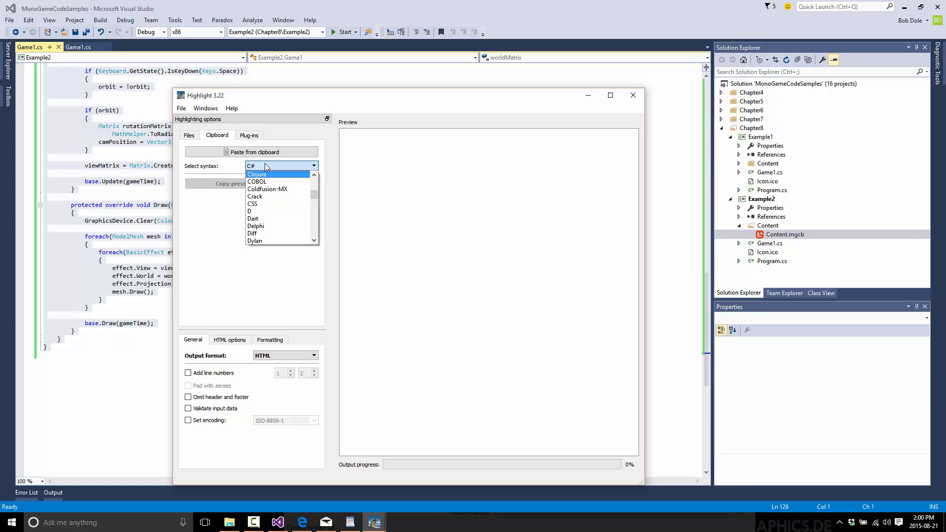
click(280, 166)
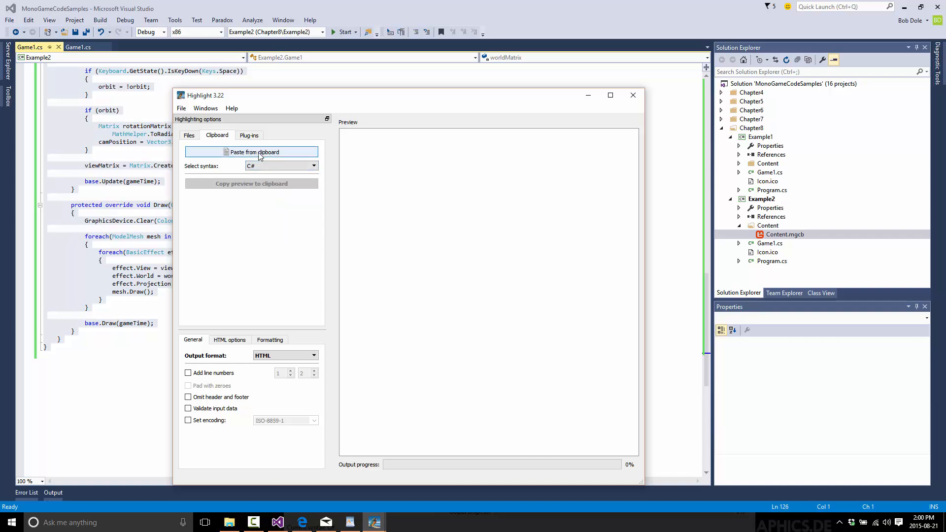
click(252, 151)
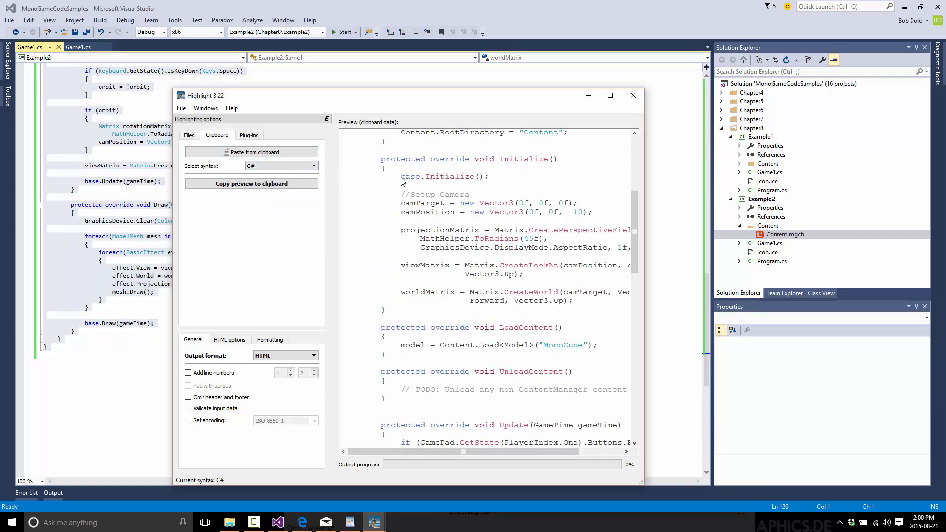
scroll(up, 3)
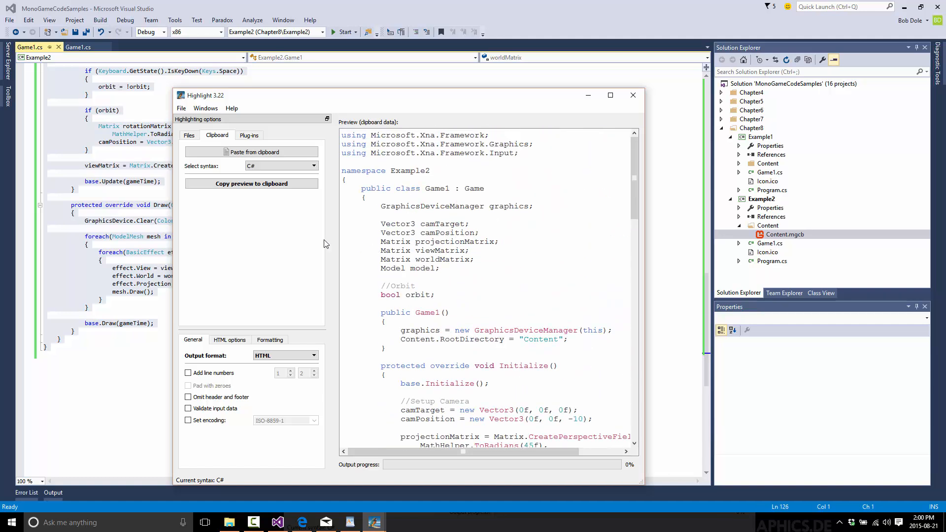
click(11, 522)
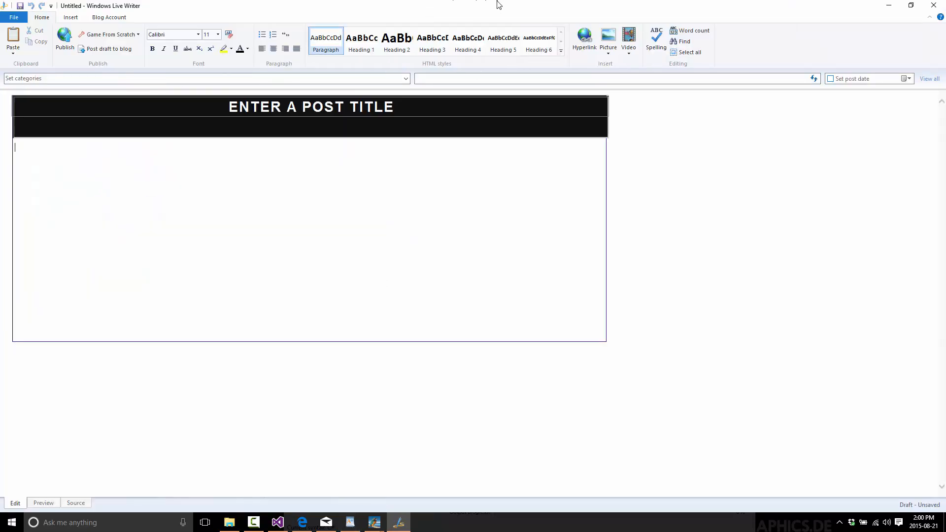
mouse_move(527, 8)
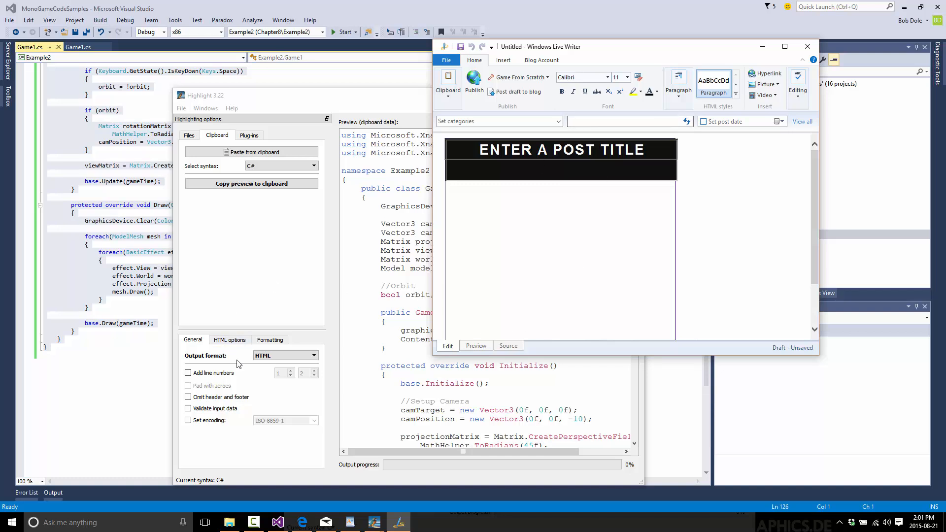
mouse_move(216, 354)
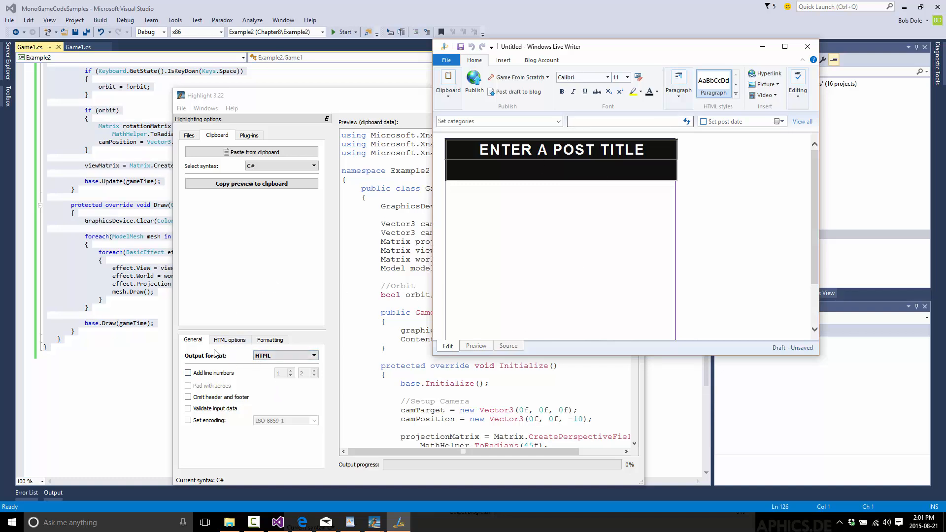
- Review Highlight's HTML output options and Formatting settings for the Live Writer post
click(230, 339)
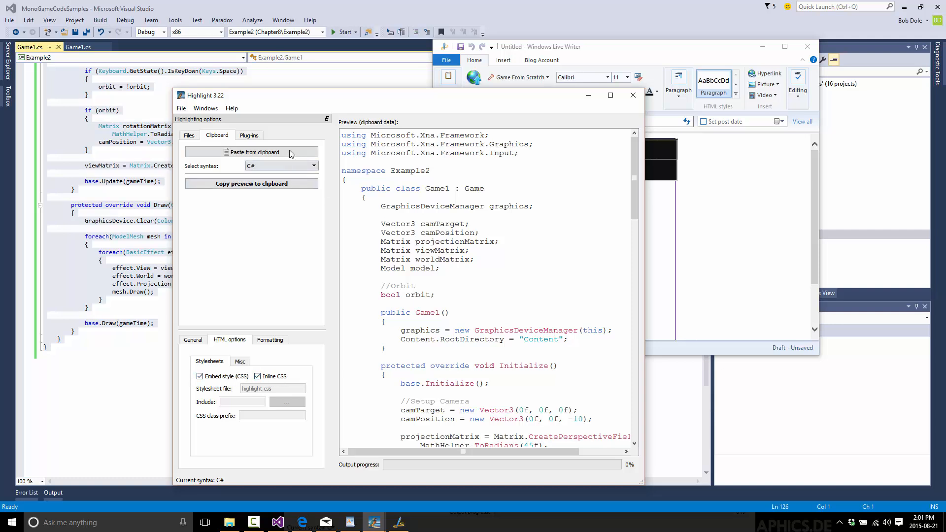
mouse_move(276, 347)
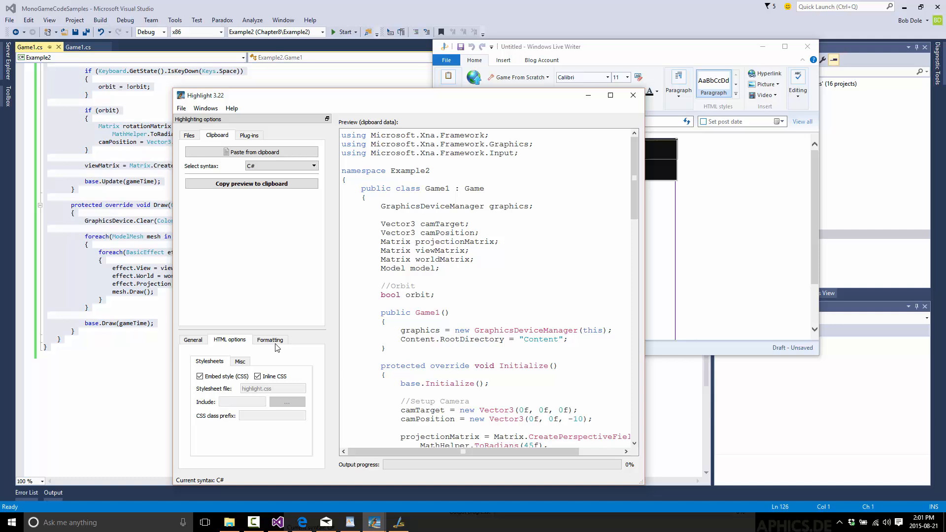
click(270, 337)
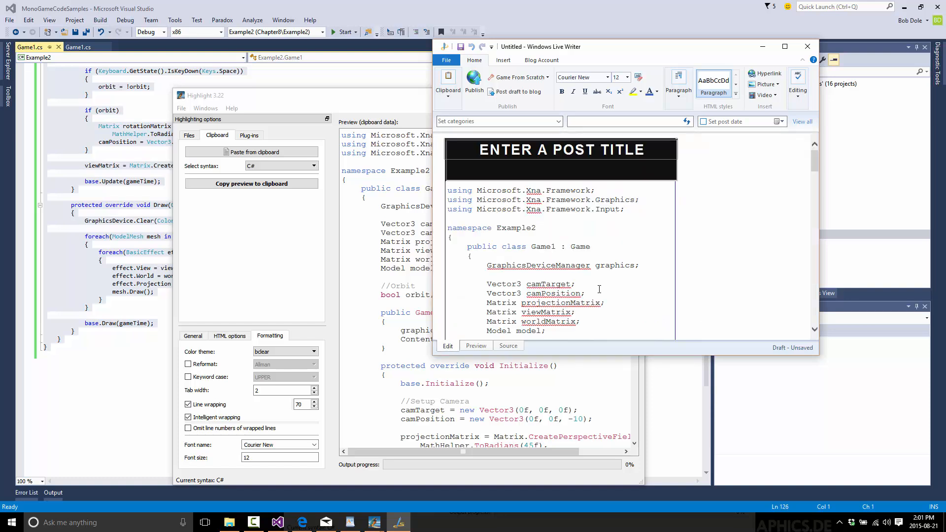
scroll(down, 3)
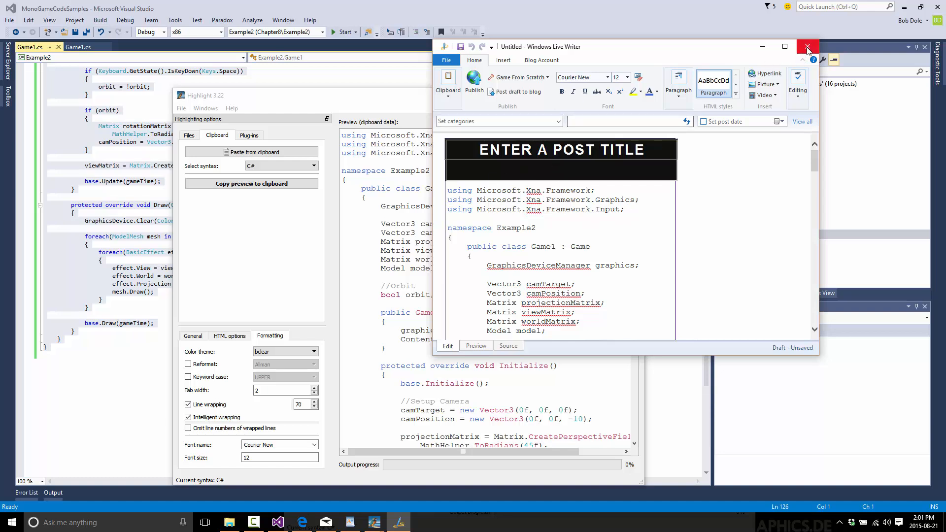
- Close the Live Writer post and set Highlight's output format to RTF
click(808, 47)
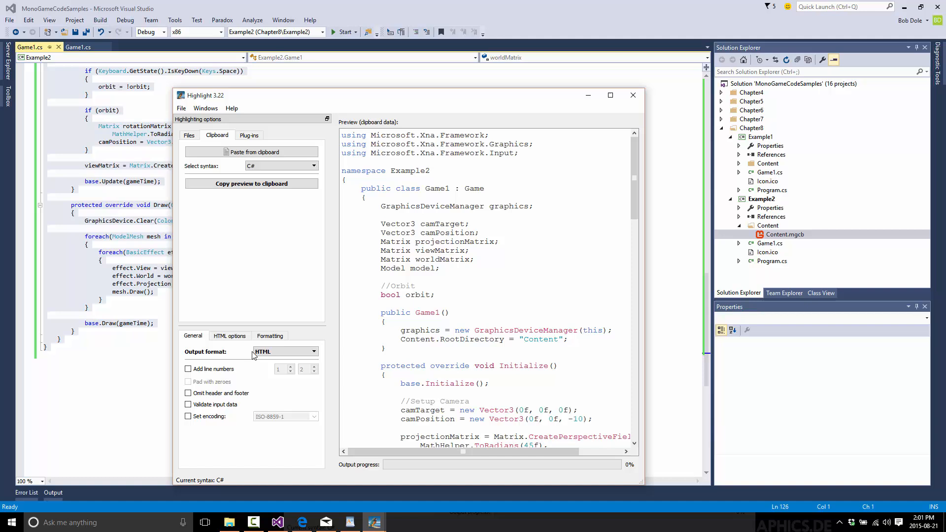
click(313, 351)
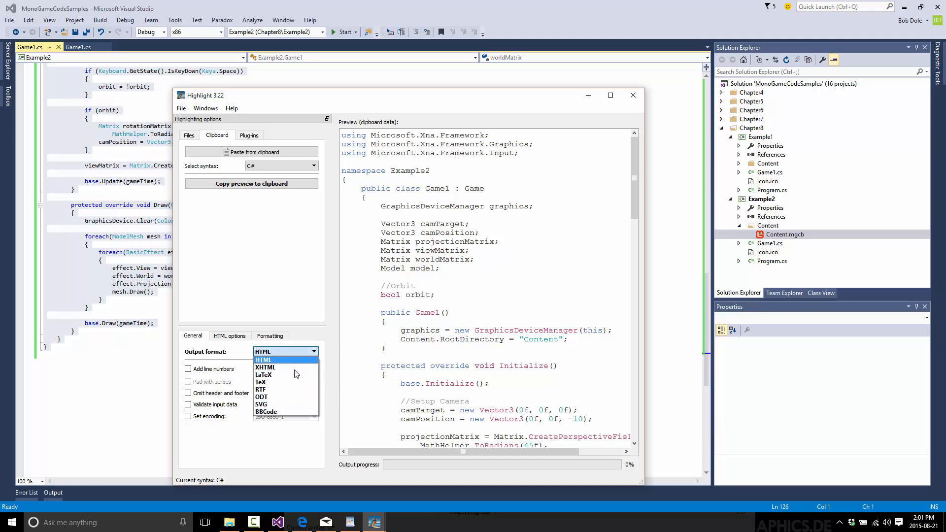
mouse_move(286, 375)
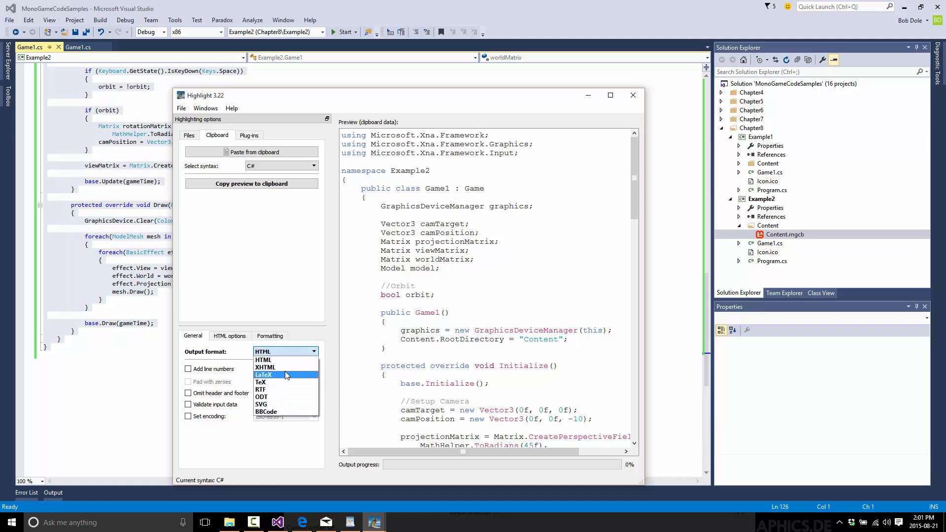
mouse_move(276, 382)
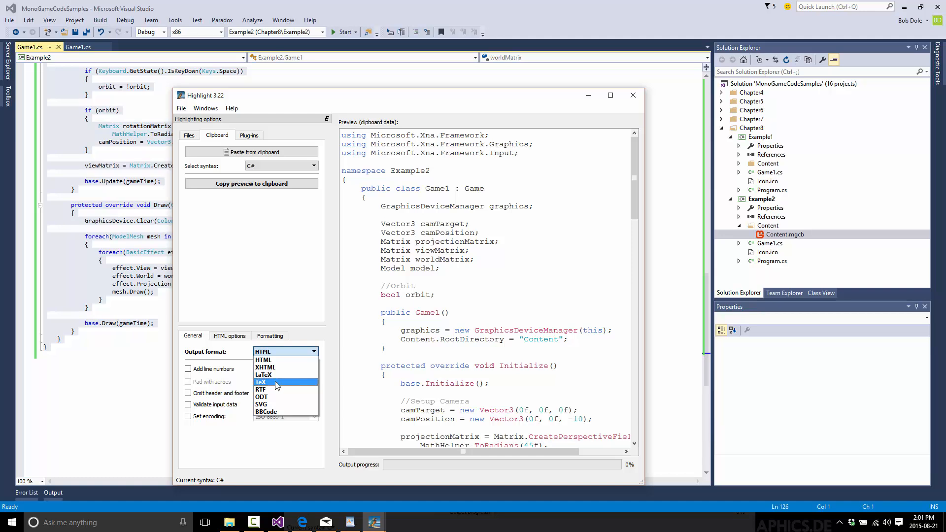
click(260, 389)
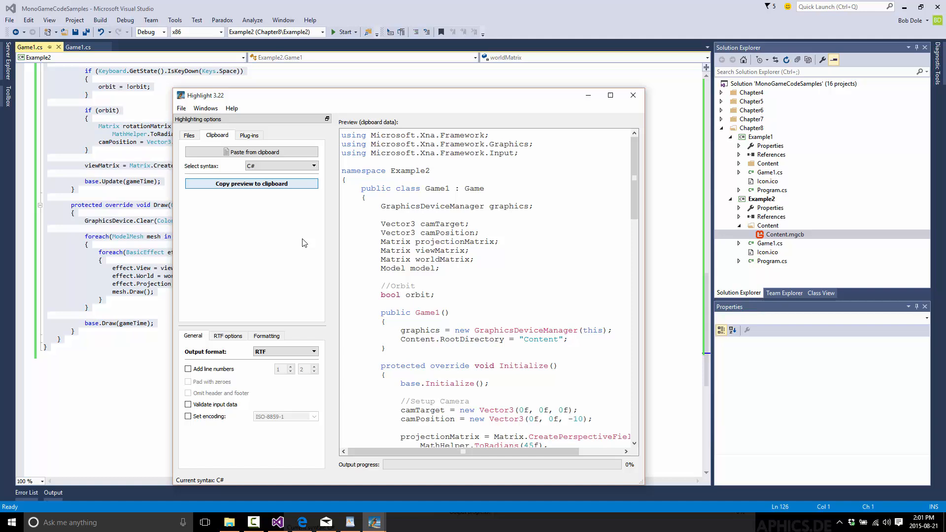
mouse_move(374, 436)
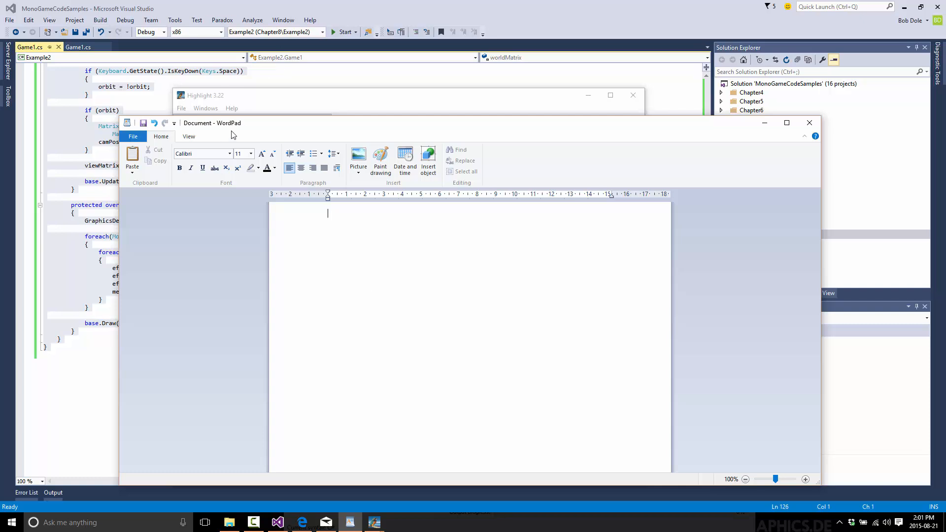
mouse_move(304, 124)
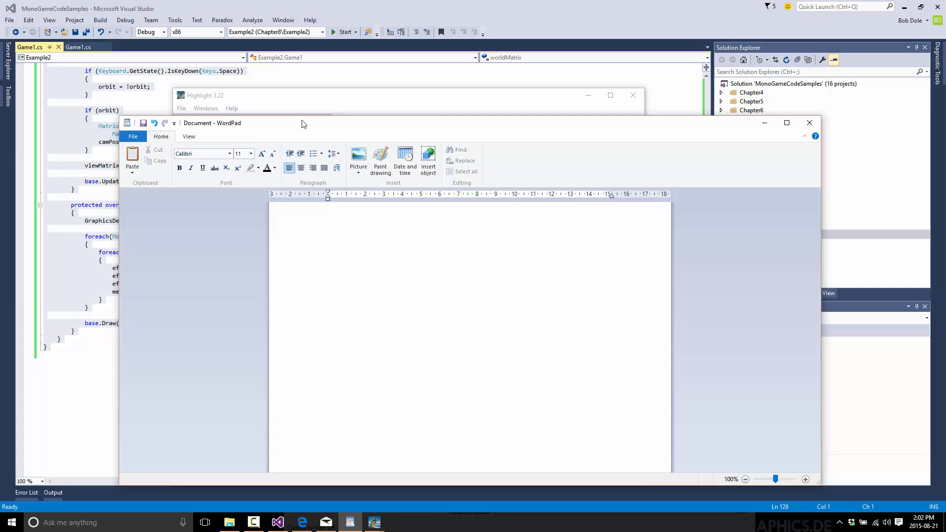
- Paste the RTF-highlighted Game1.cs code into the blank WordPad document and review it
click(328, 213)
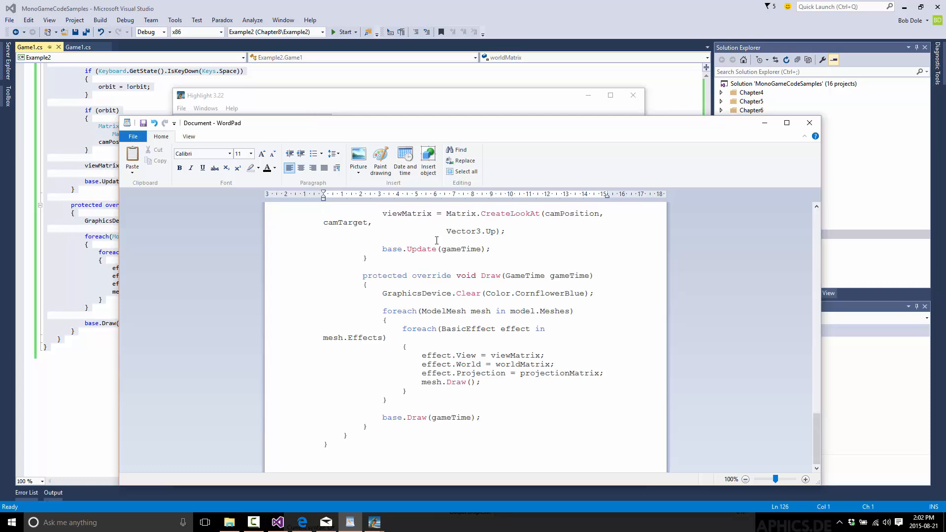
scroll(up, 3)
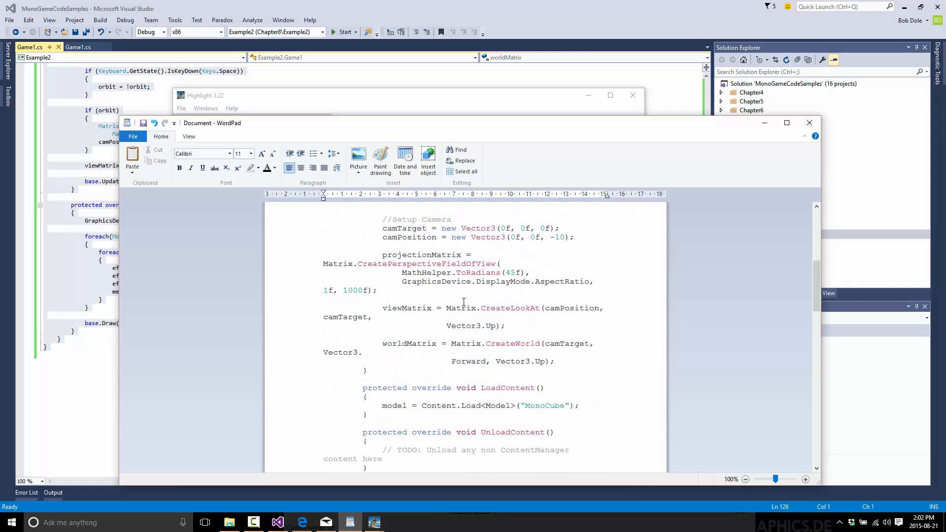
scroll(up, 3)
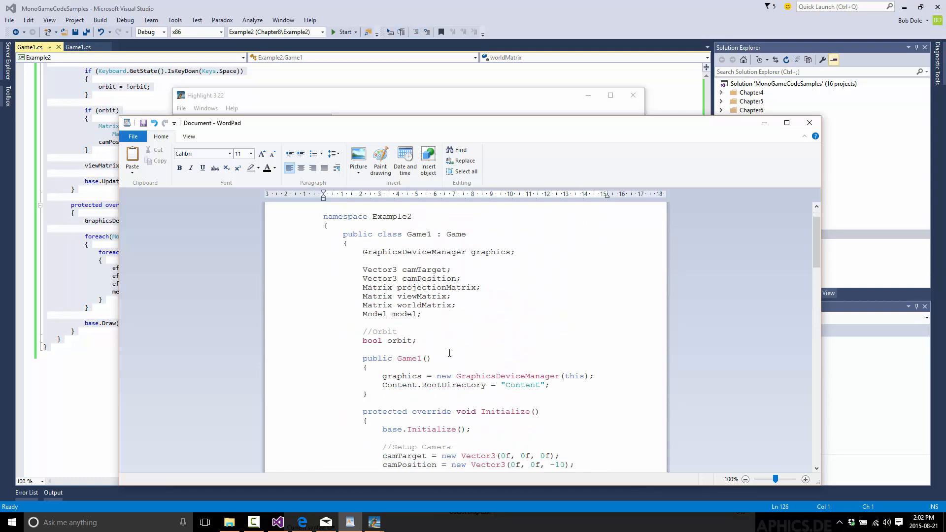
scroll(down, 3)
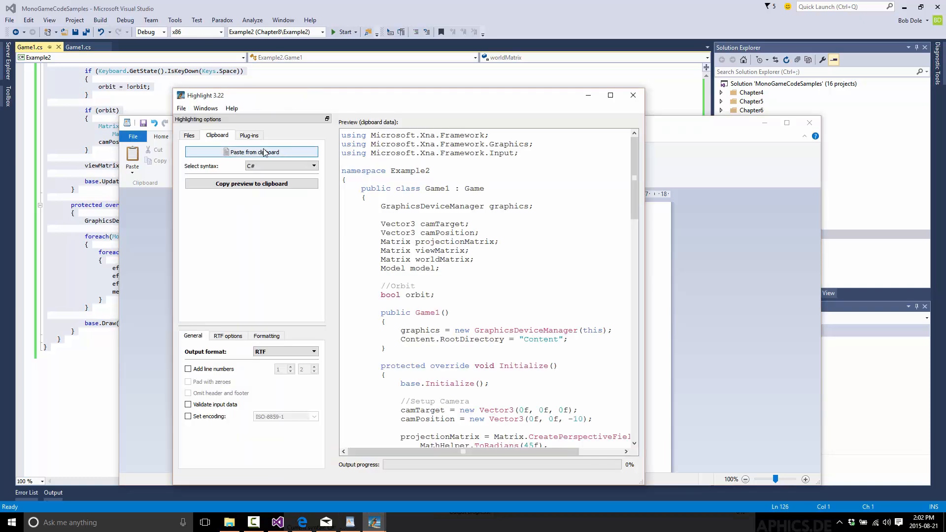
- Apply the dark 'andes' colour theme and turn off line wrapping
click(229, 336)
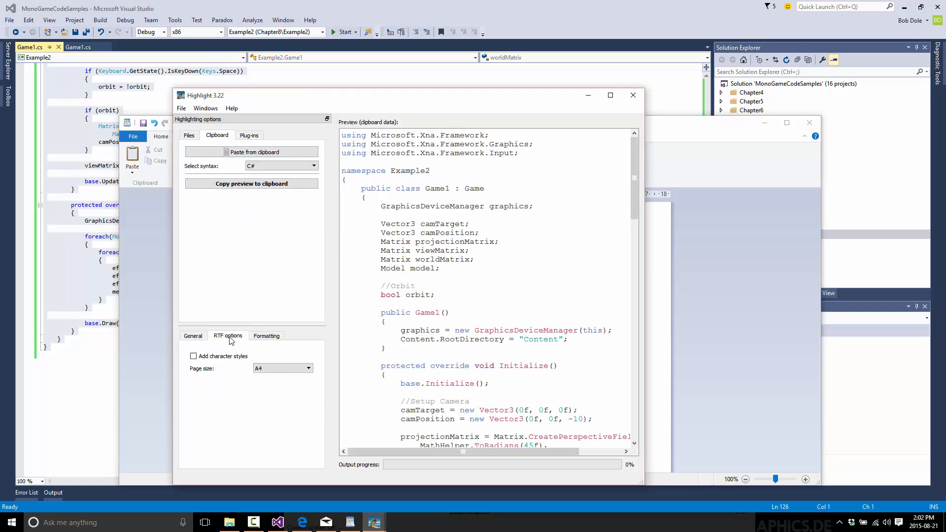
click(266, 336)
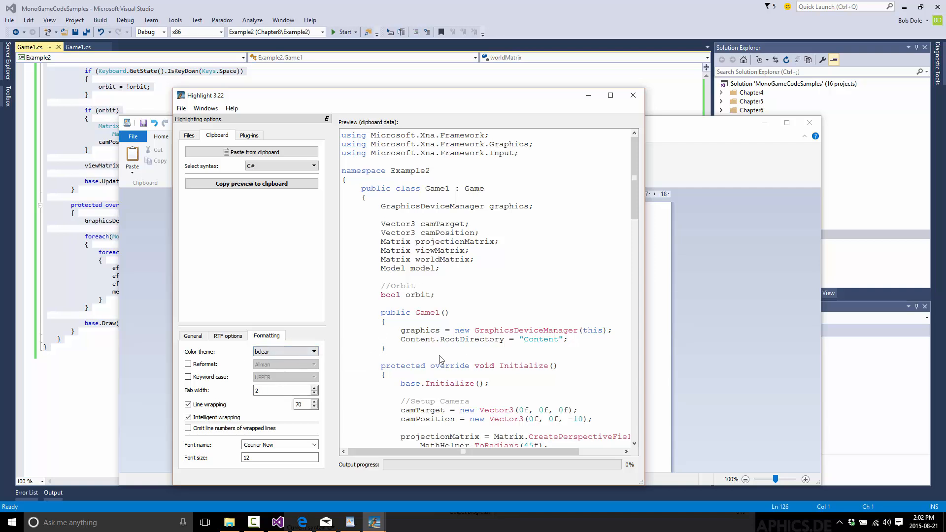
click(312, 351)
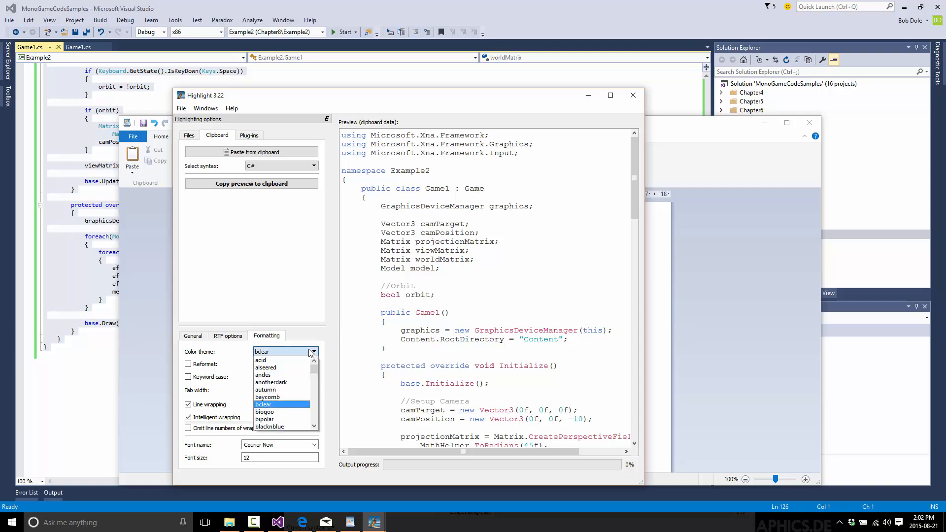
scroll(down, 3)
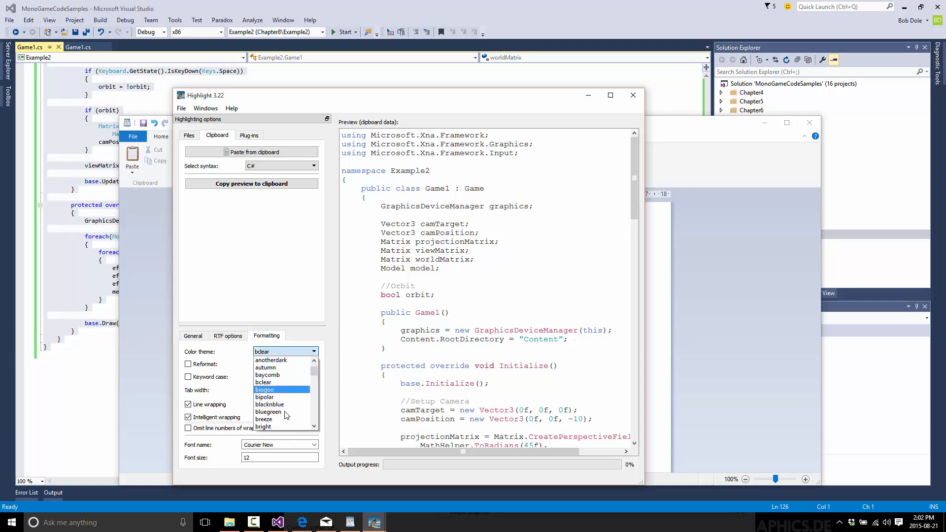
scroll(up, 3)
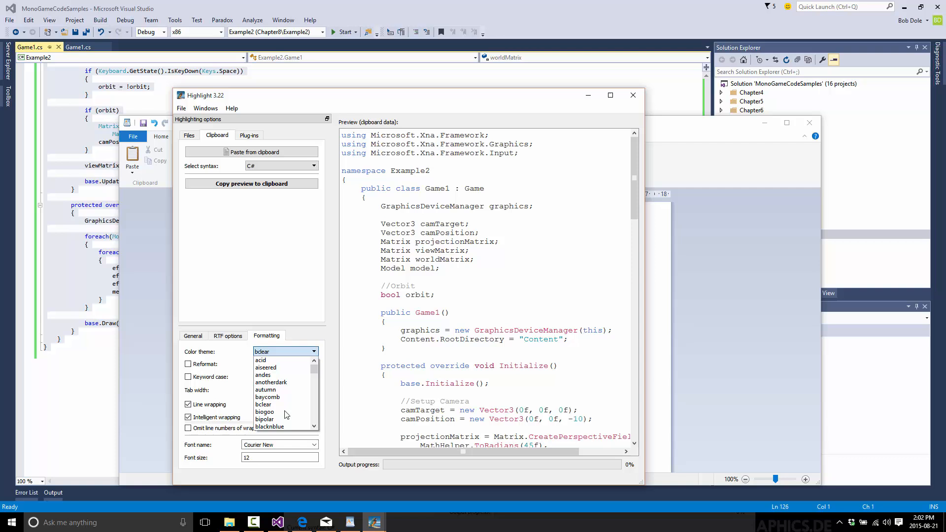
click(266, 367)
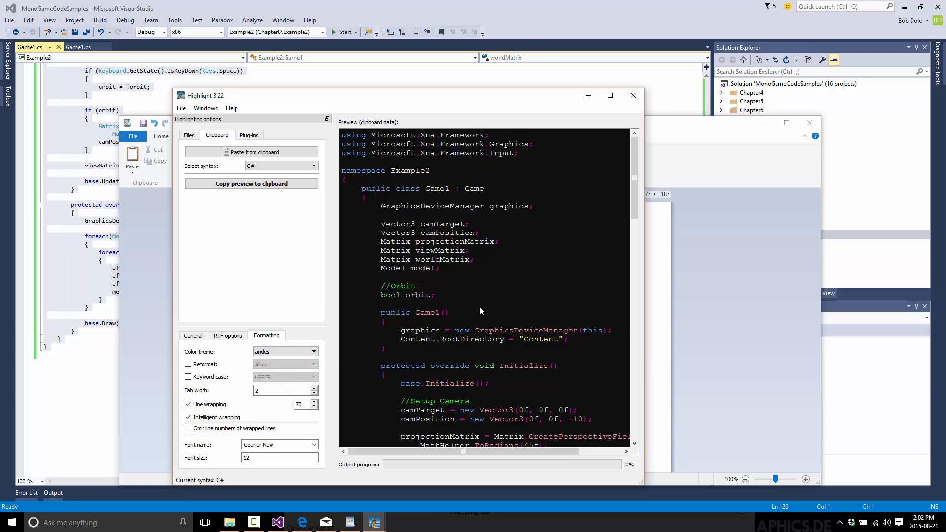
mouse_move(621, 277)
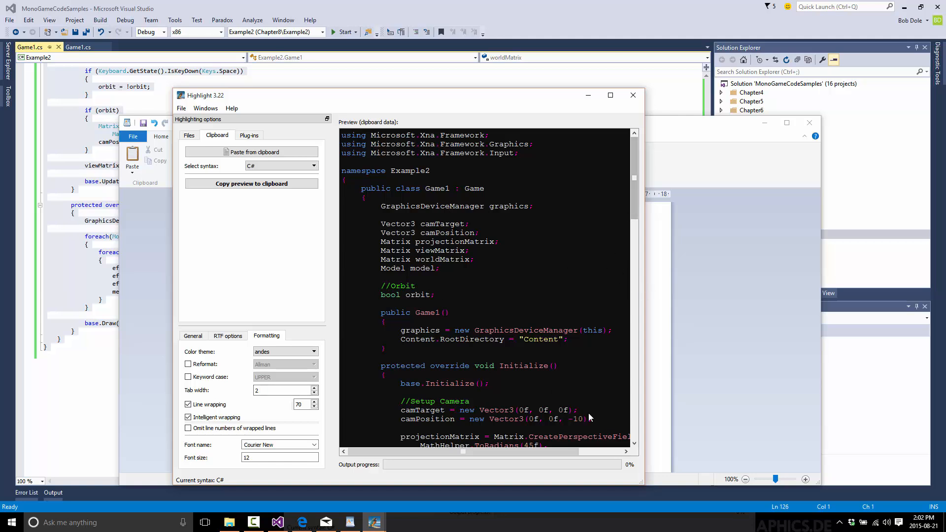
click(188, 404)
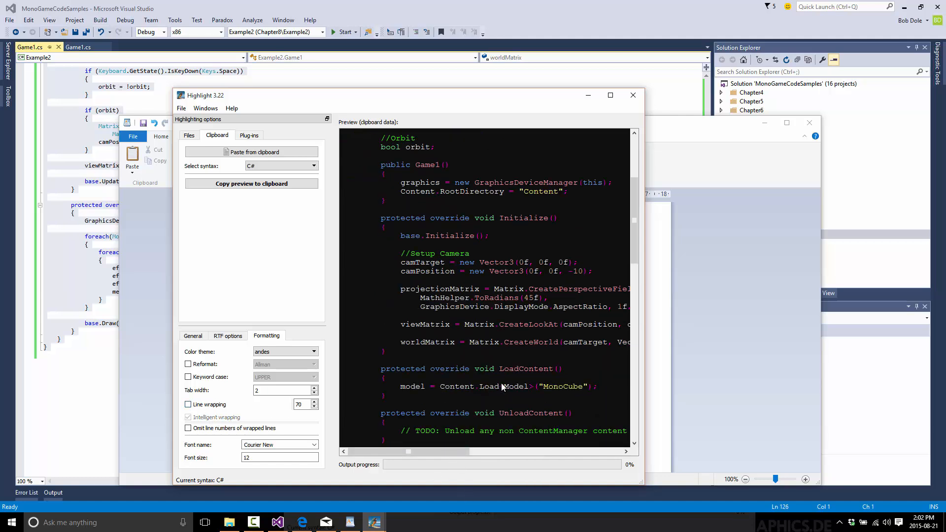
mouse_move(574, 302)
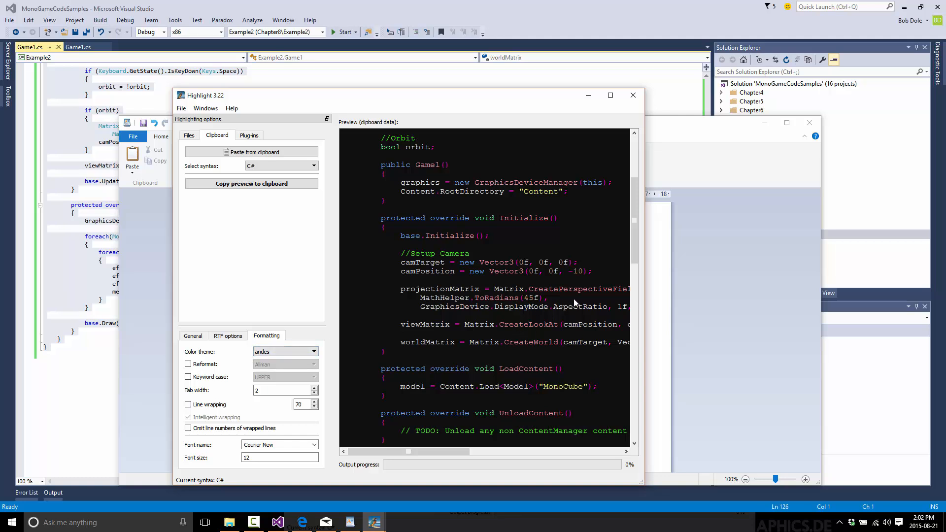
mouse_move(487, 312)
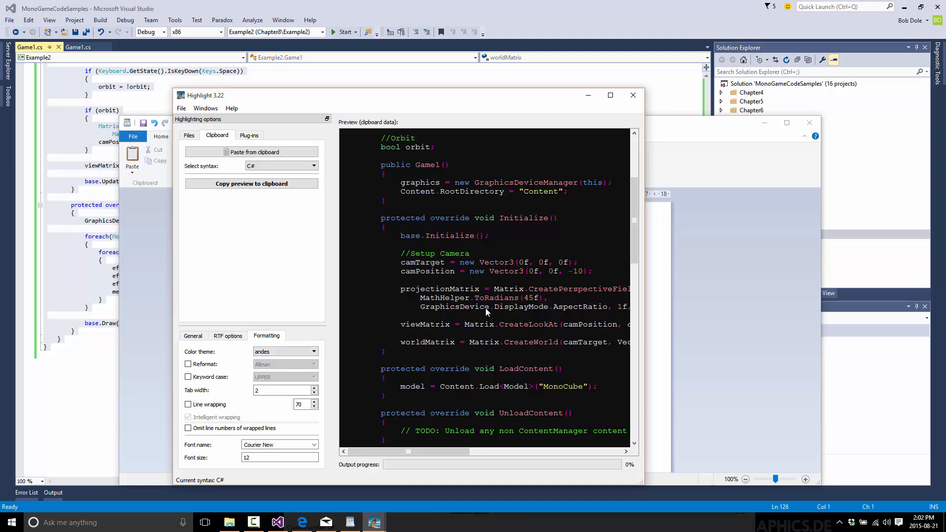
- Re-enable line wrapping at width 70 with intelligent wrapping kept on
click(188, 405)
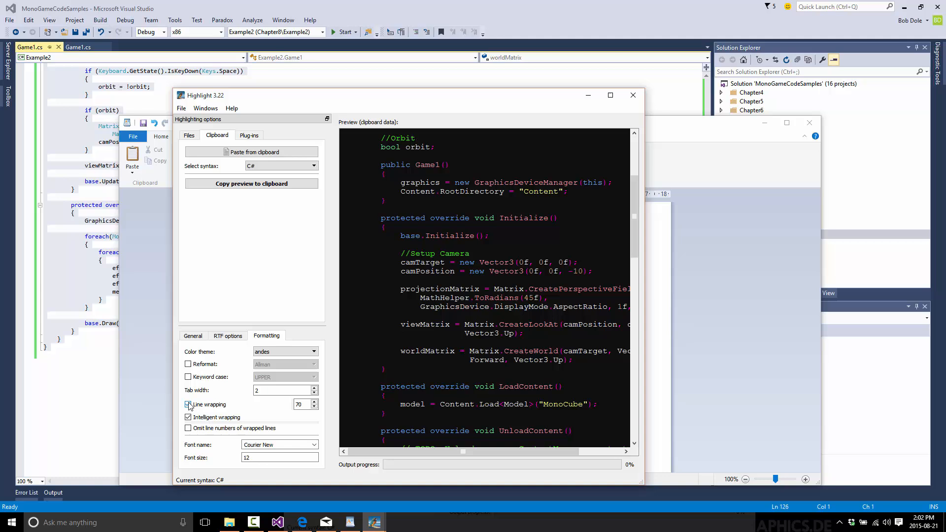
click(189, 404)
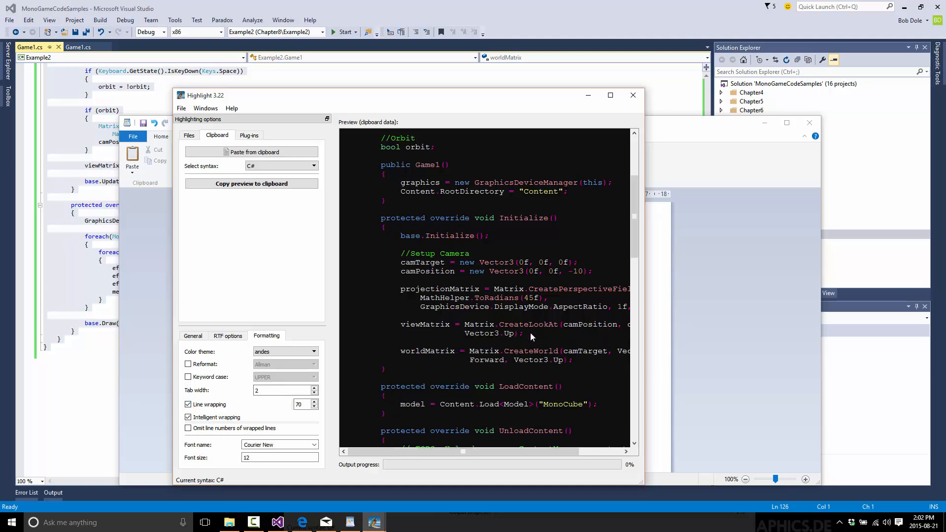
mouse_move(492, 346)
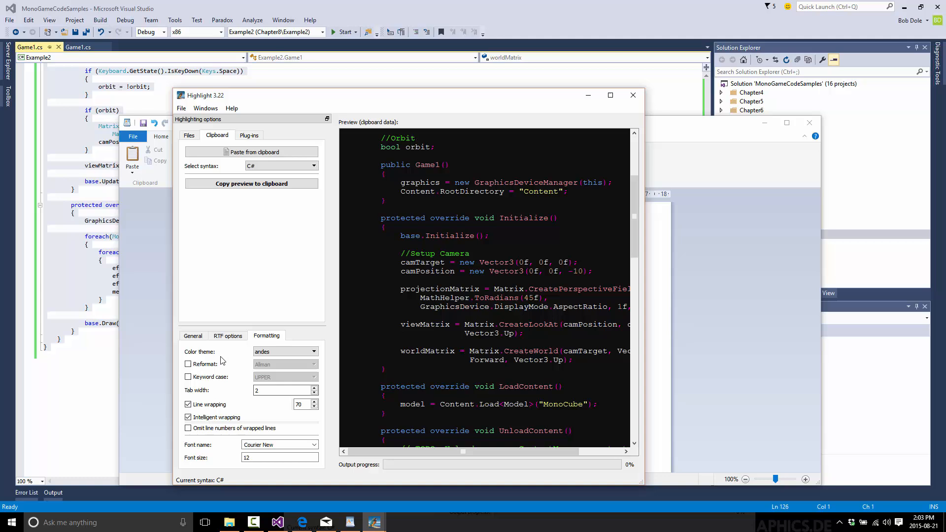
mouse_move(267, 192)
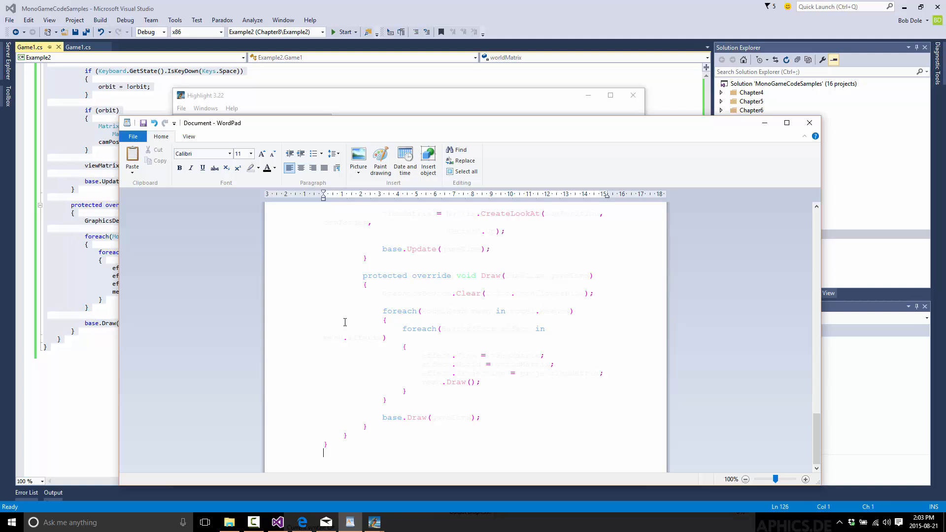
- Give all the pasted code in WordPad a black text highlight background
scroll(up, 3)
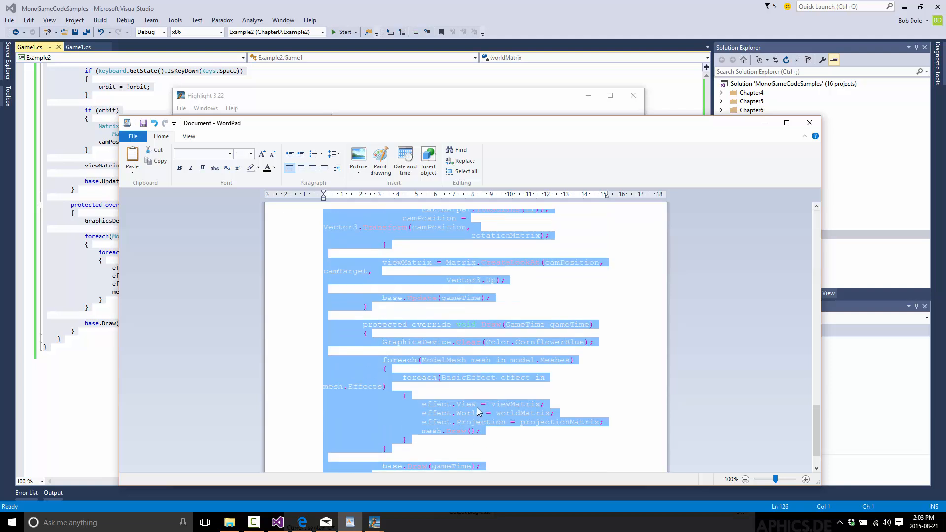
scroll(up, 3)
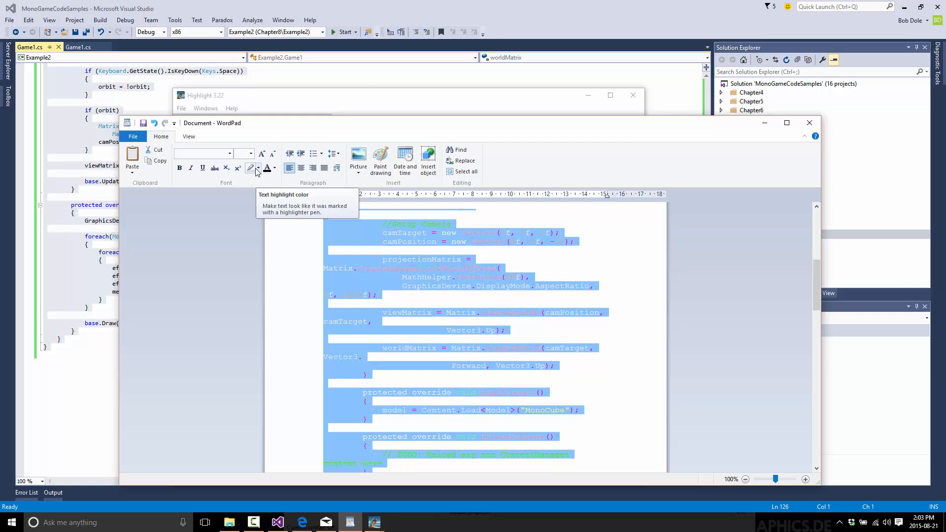
scroll(up, 3)
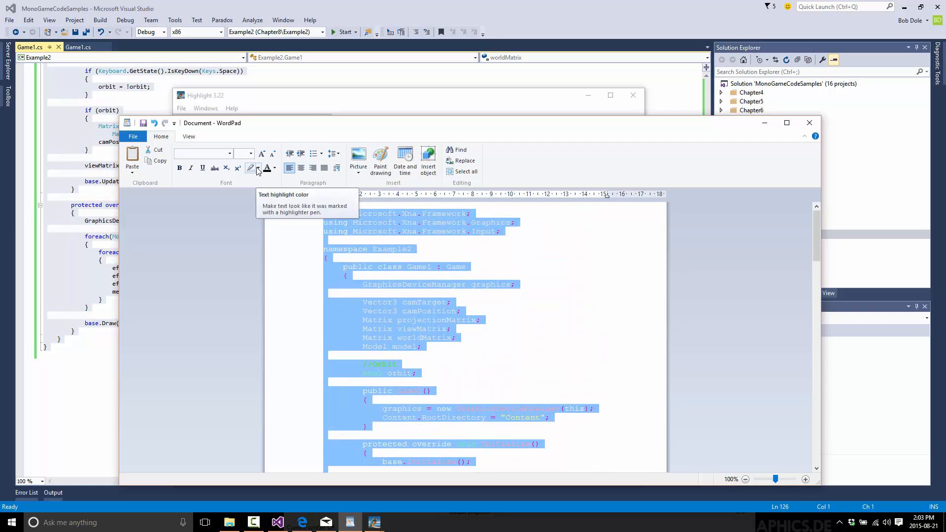
click(255, 168)
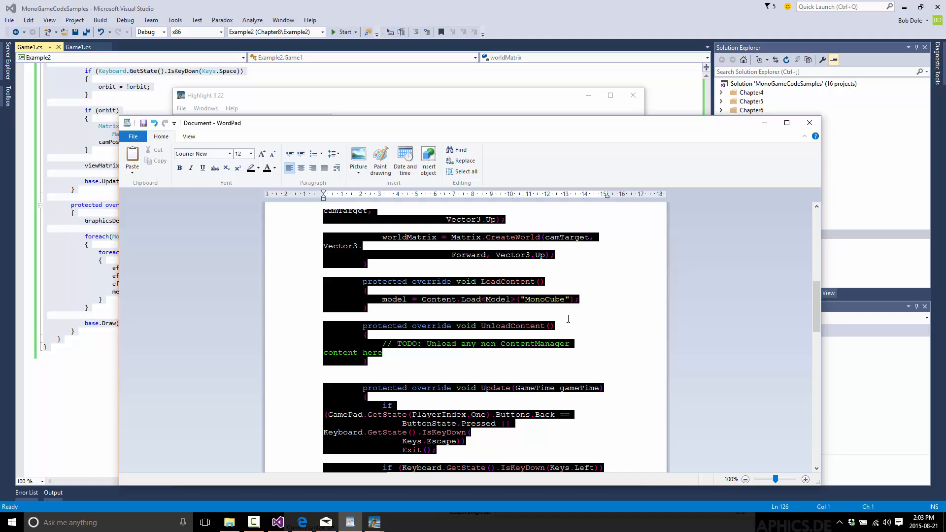
- Close WordPad, discarding the document without saving
scroll(up, 3)
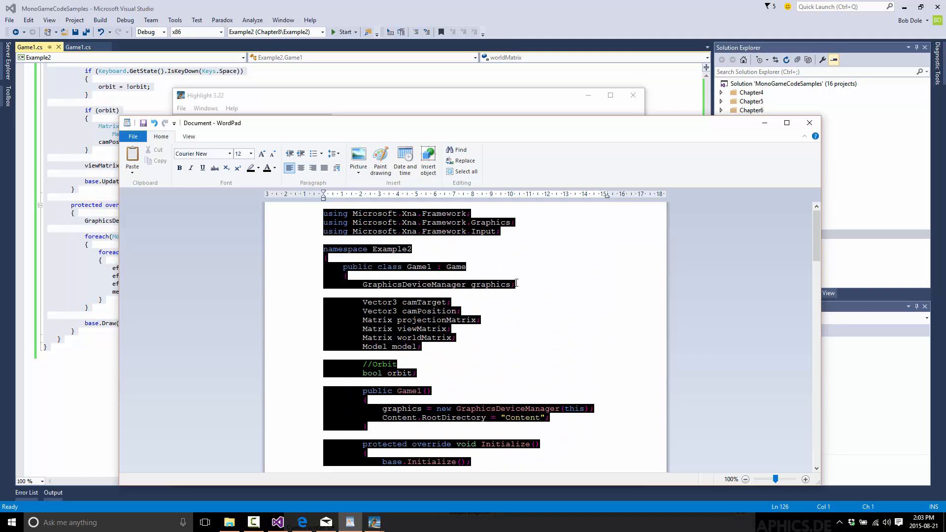
click(810, 122)
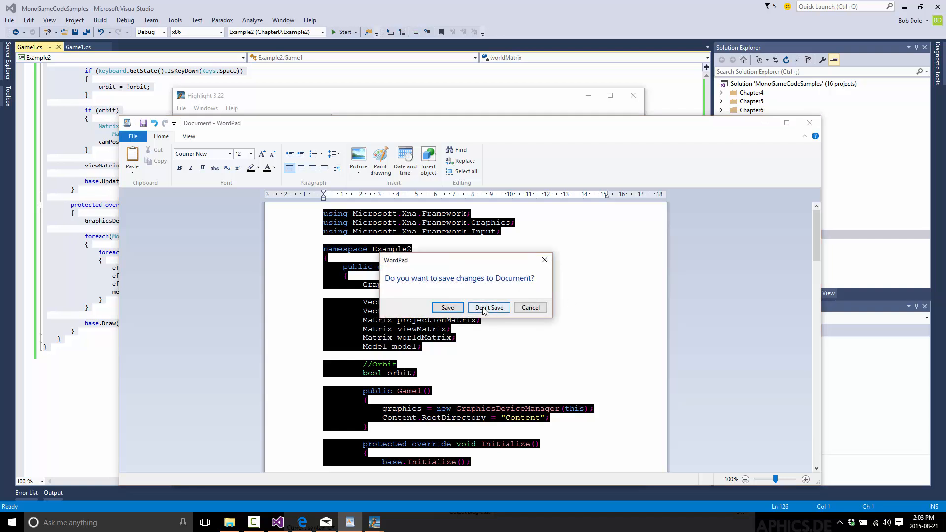
click(489, 307)
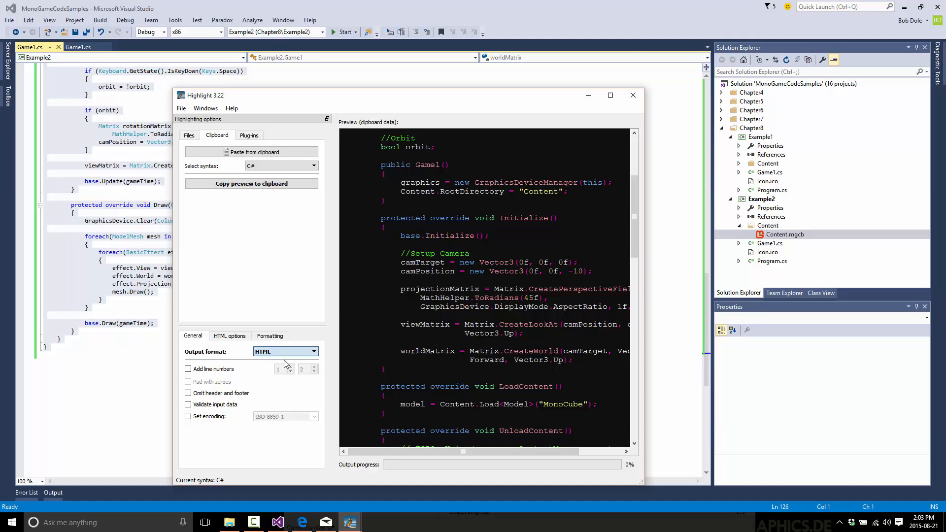
- Reload the code from the clipboard and copy the HTML-formatted preview
click(269, 336)
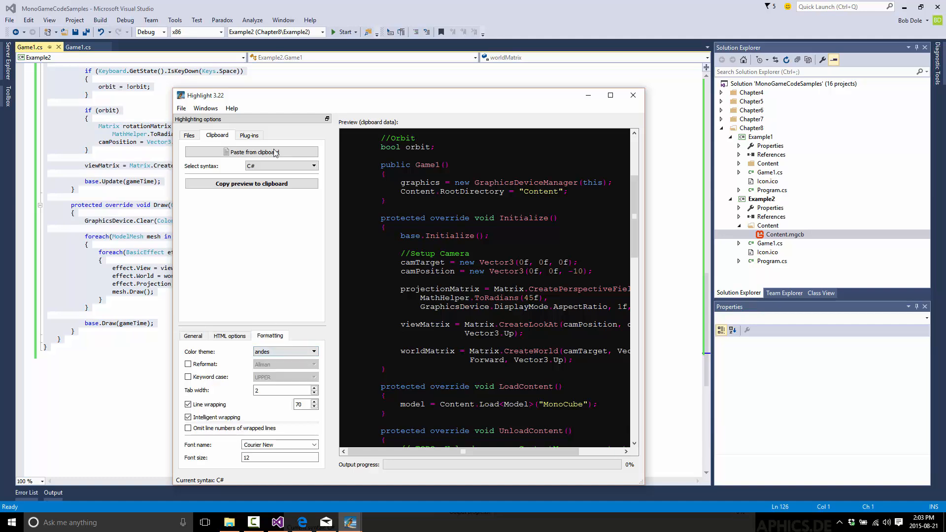
mouse_move(251, 184)
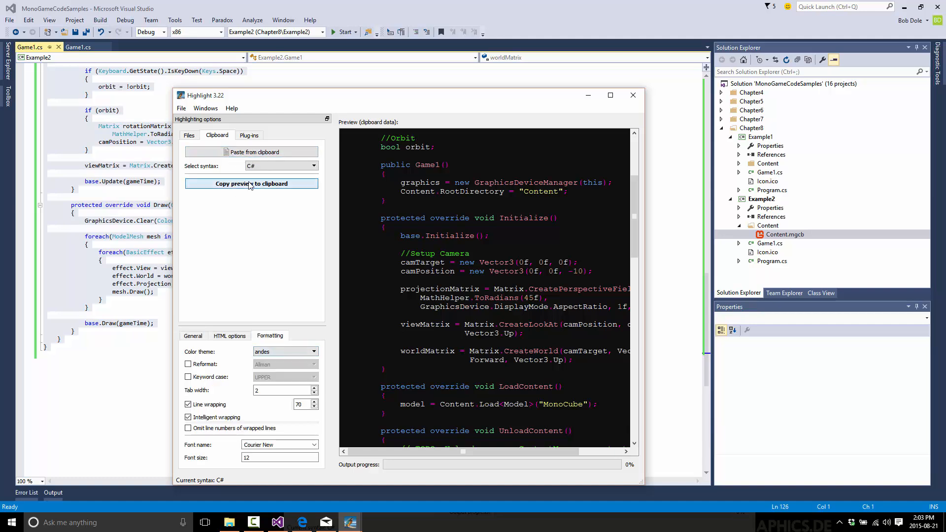
click(251, 183)
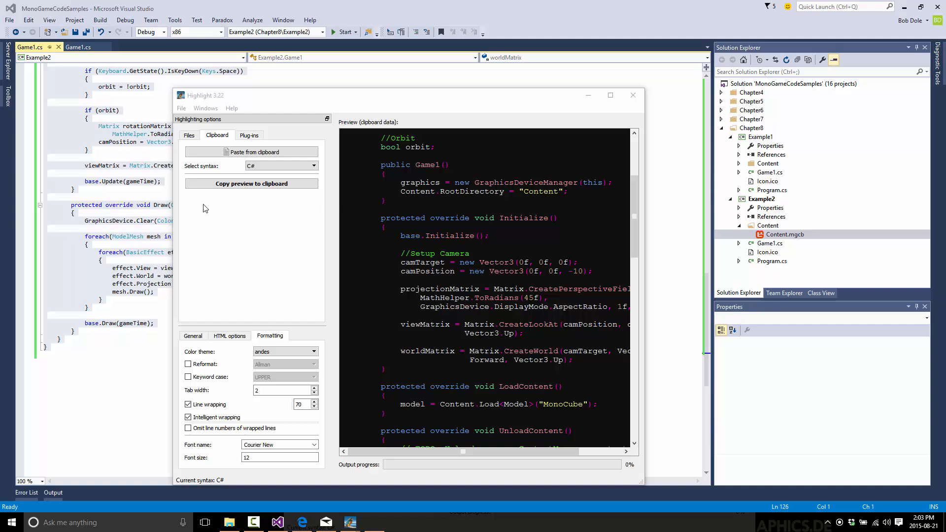
click(373, 522)
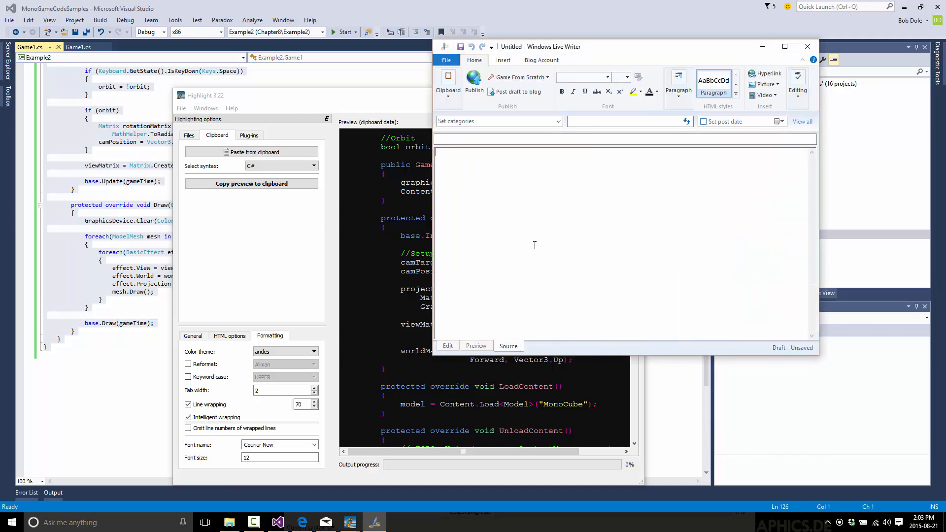
- Wrap the pasted highlight HTML in a div with a background-color style in the post source
text(<div)
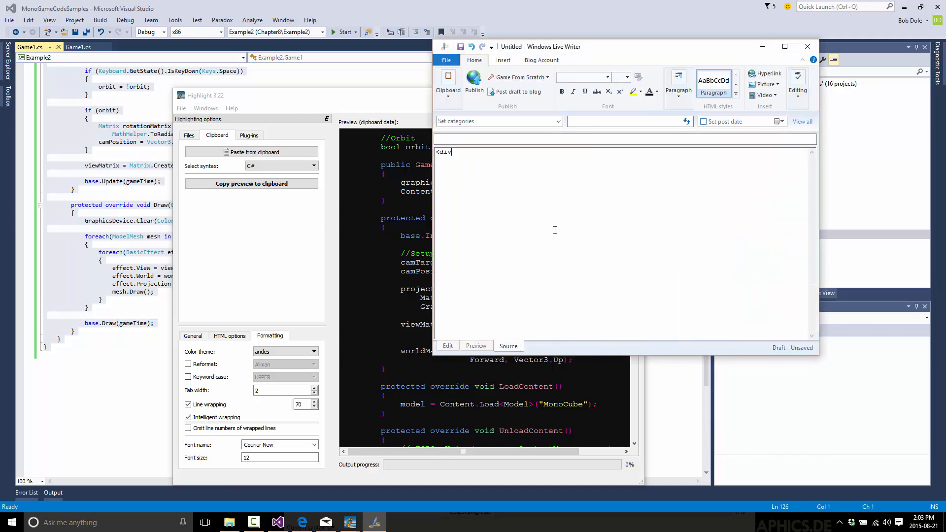
text(style=bac)
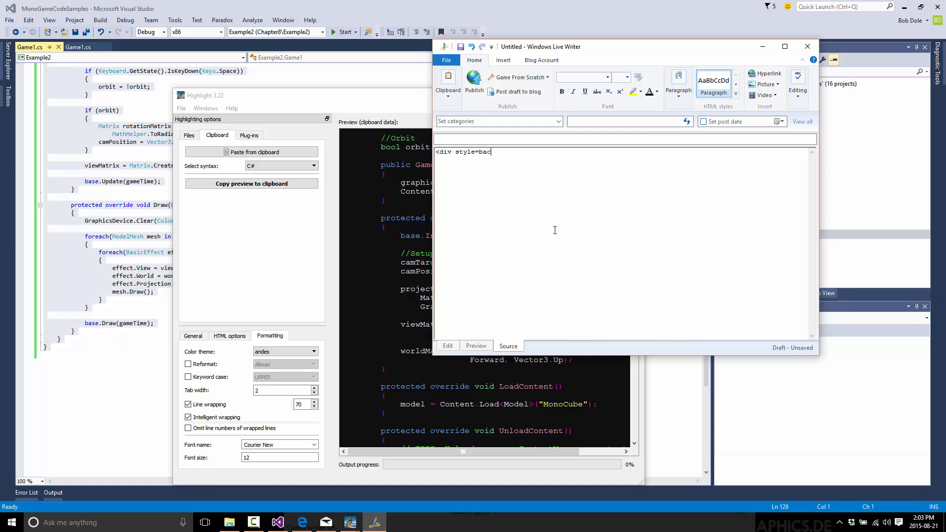
text(kground-colo)
text(</div>)
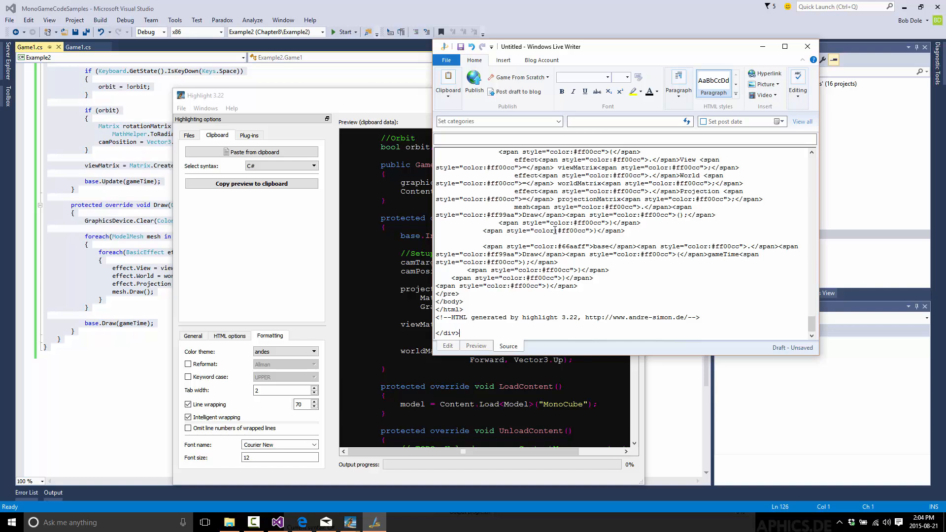
click(448, 346)
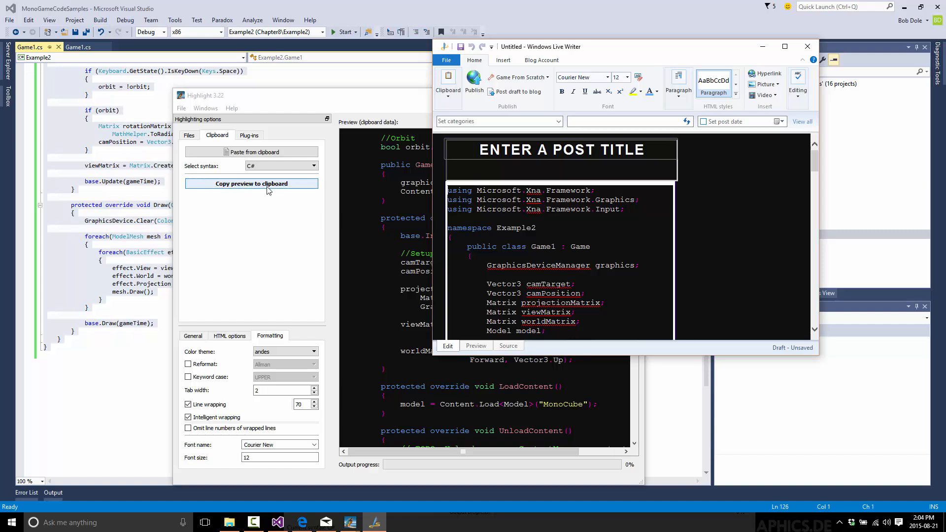
mouse_move(290, 254)
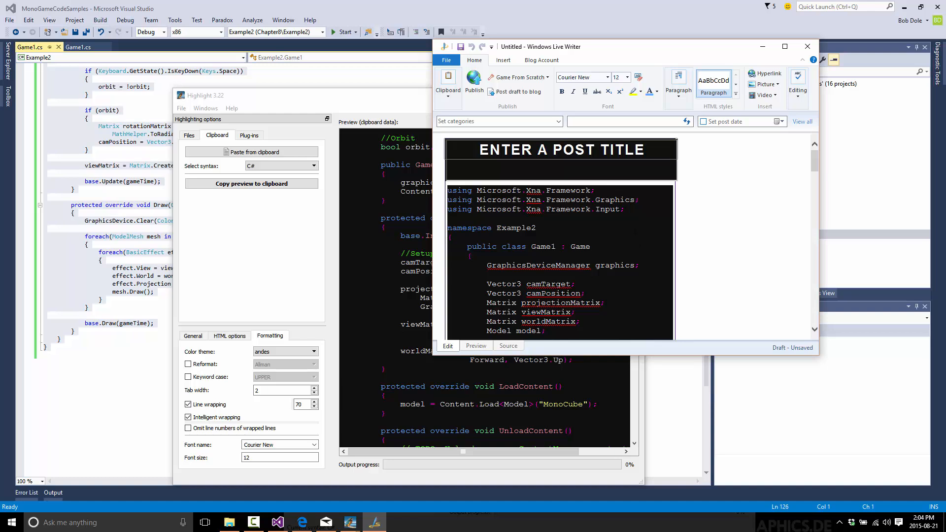
- Scroll the post to confirm the dark code background, then return to the Highlight documentation in Edge
scroll(down, 3)
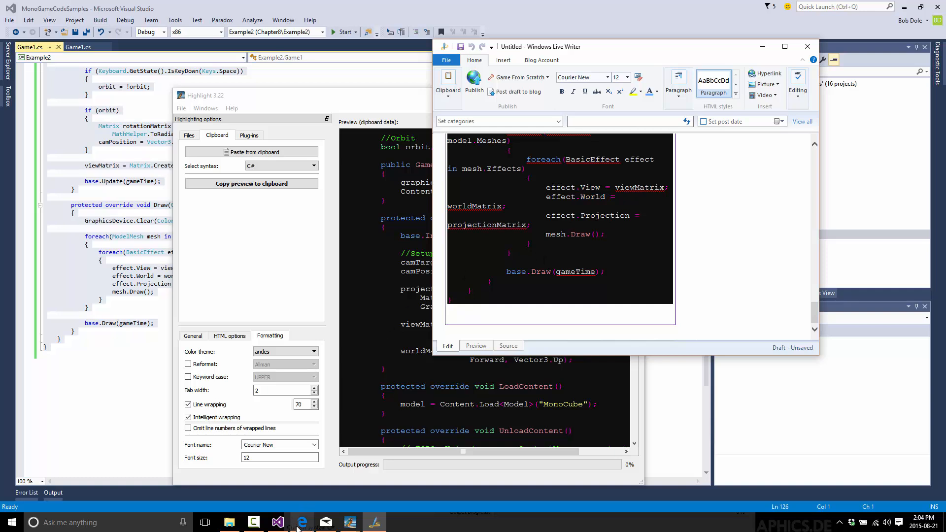
click(302, 522)
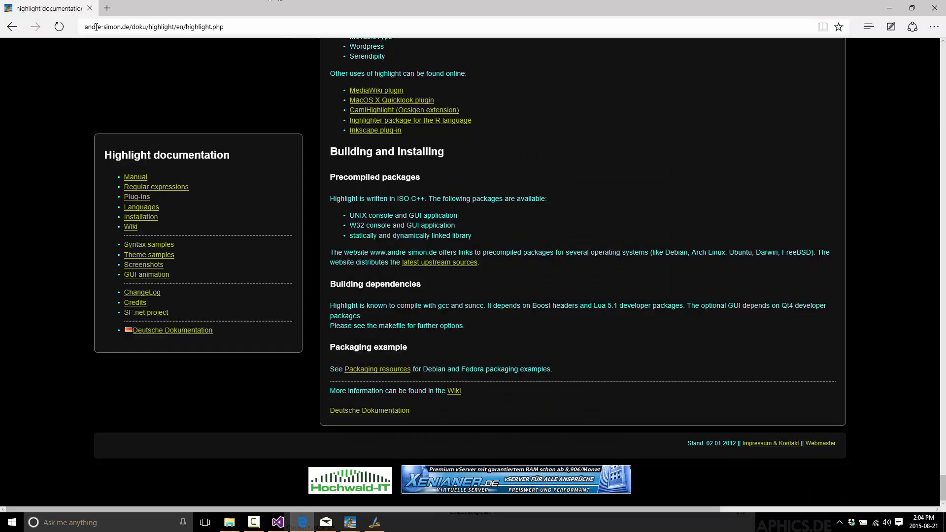